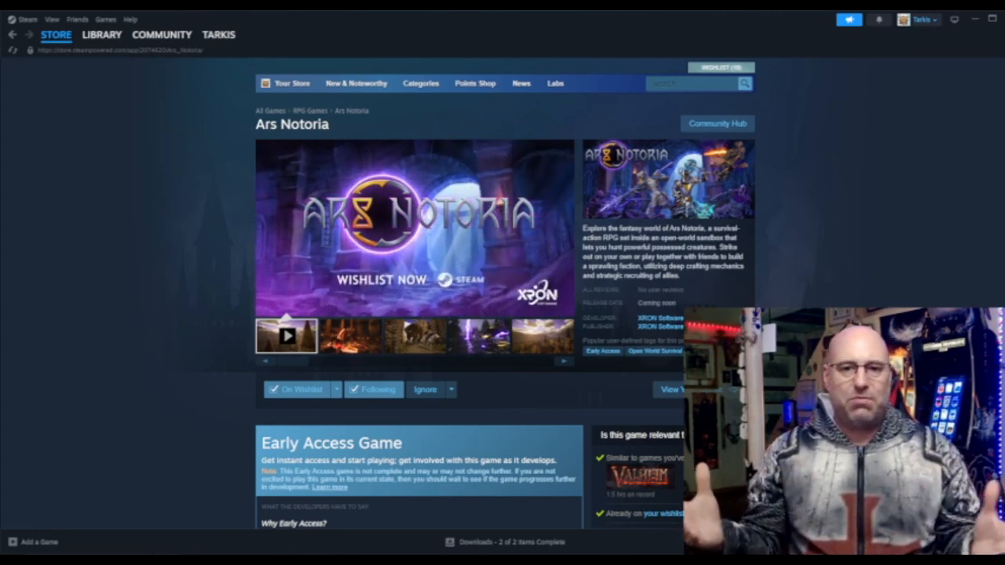
# Browse the next three Ars Notoria store screenshots until the rider-and-beast scene appears
pyautogui.click(350, 336)
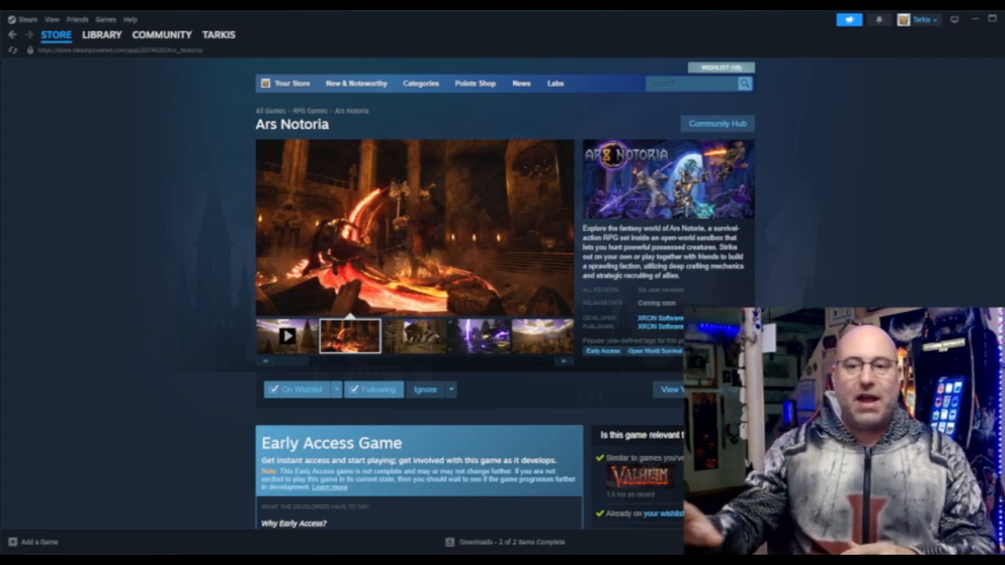
pyautogui.click(414, 336)
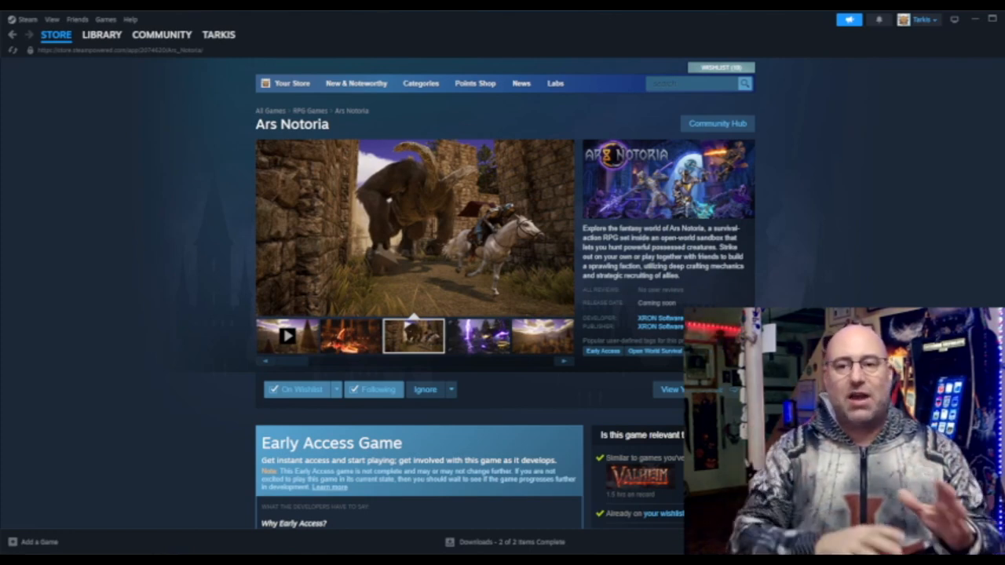
pyautogui.click(477, 336)
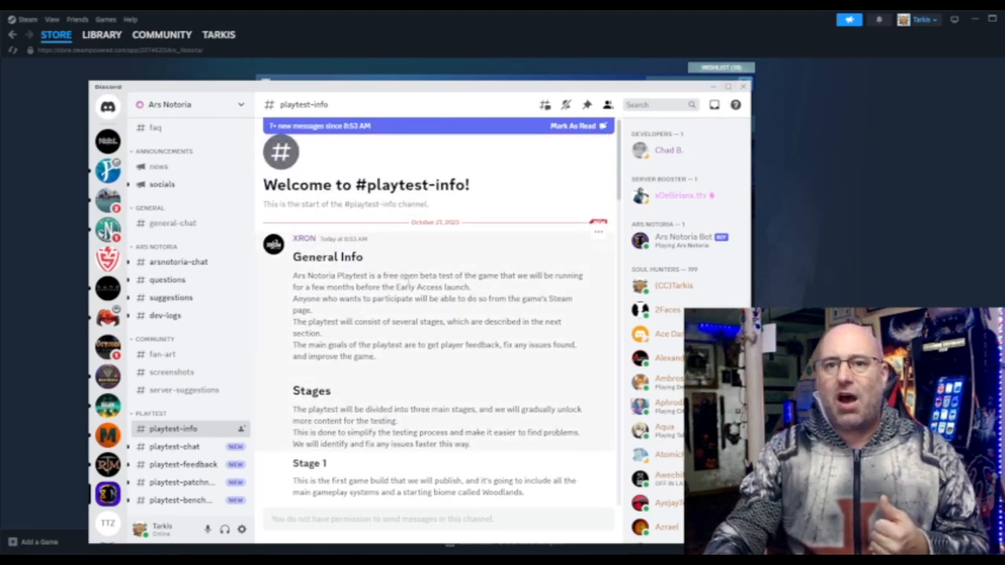
# Scroll the store page down to the Early Access section with the snowy boar screenshot
pyautogui.scroll(-3)
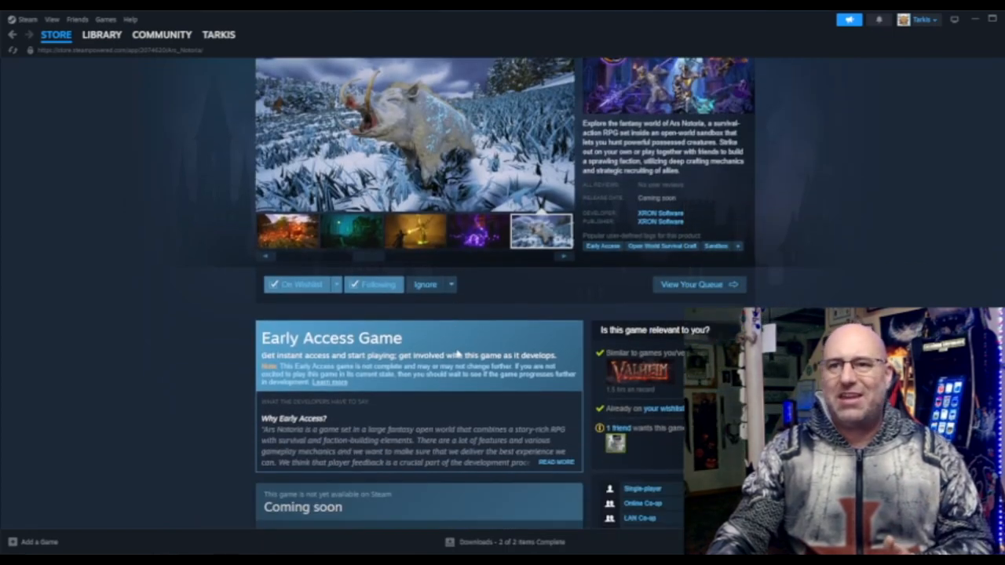
# Scroll past the Early Access notes and description to System Requirements and More Like This
pyautogui.scroll(-3)
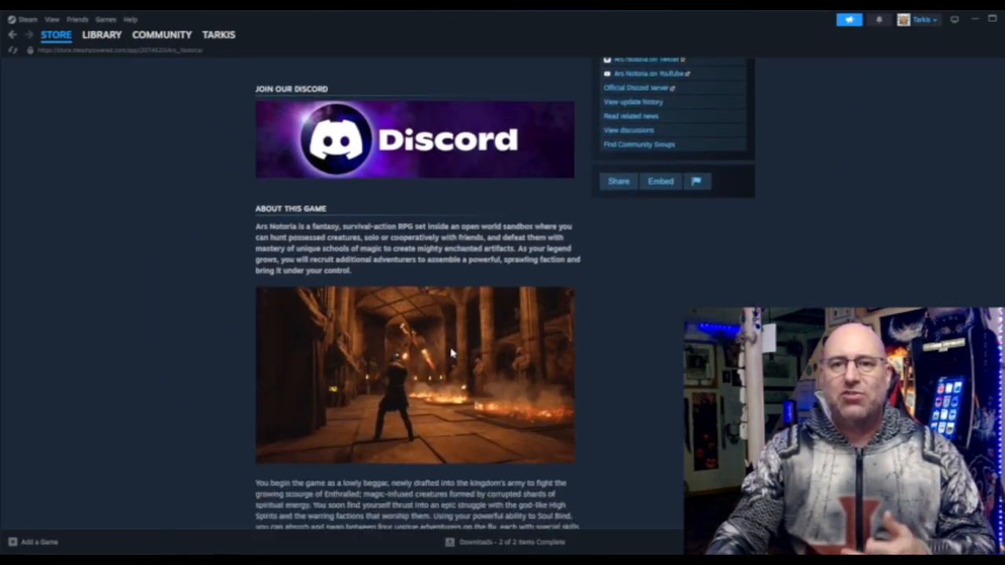
pyautogui.scroll(-3)
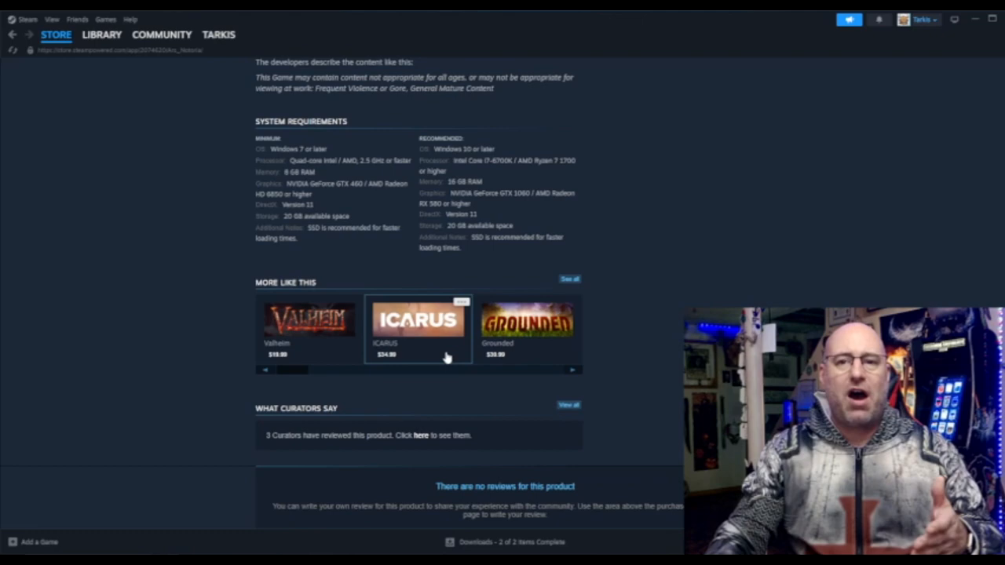
pyautogui.scroll(3)
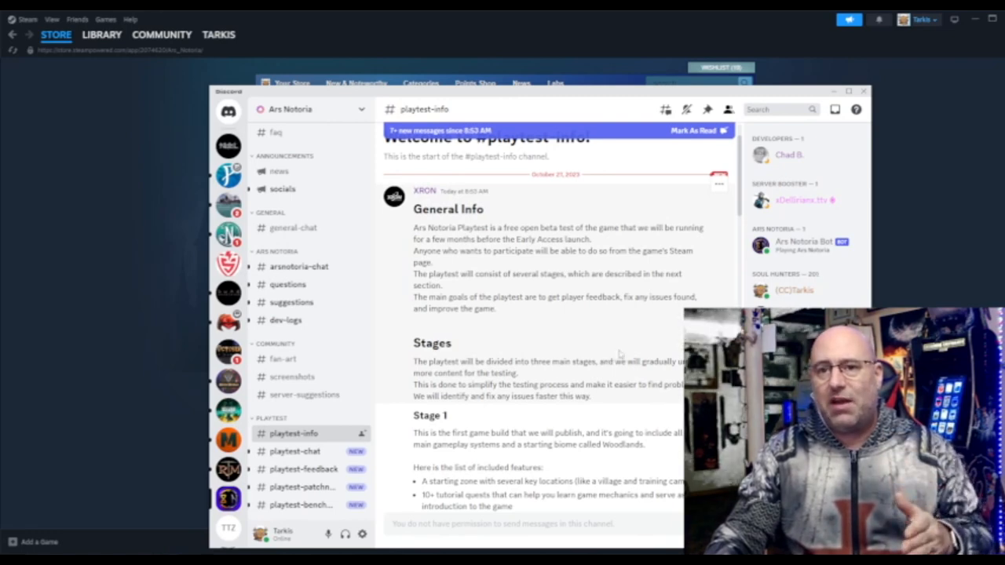
# Scroll the #playtest-info post down to the Stage 1 feature list
pyautogui.scroll(-3)
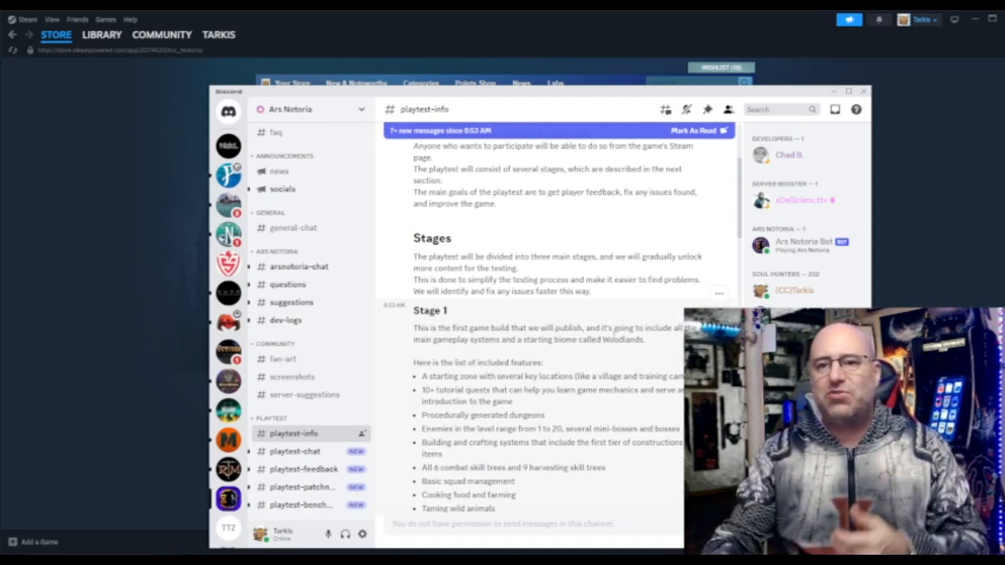
# Scroll until Stage 1 ends at bestiary and trophies and the Stage 2 heading appears
pyautogui.scroll(-3)
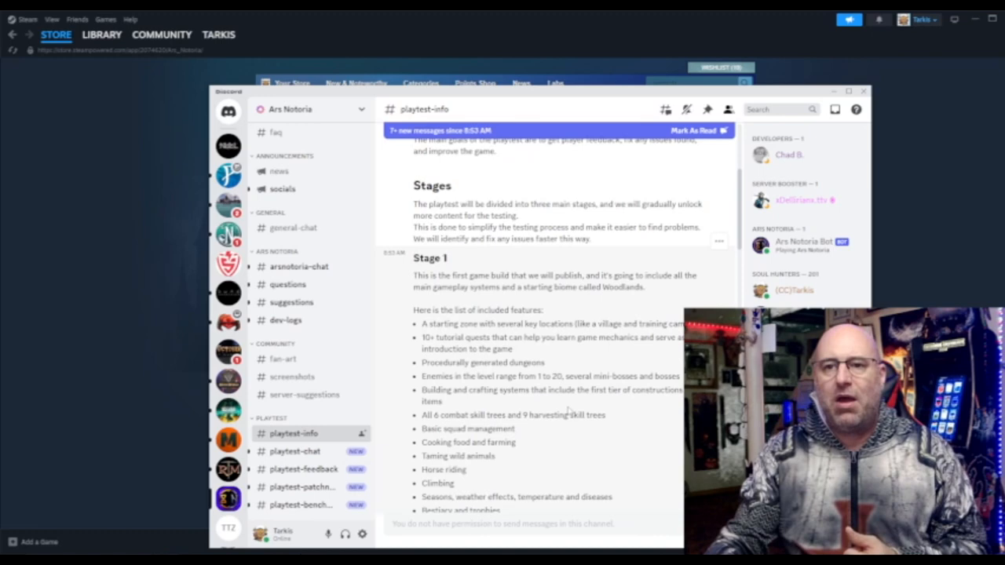
pyautogui.scroll(-3)
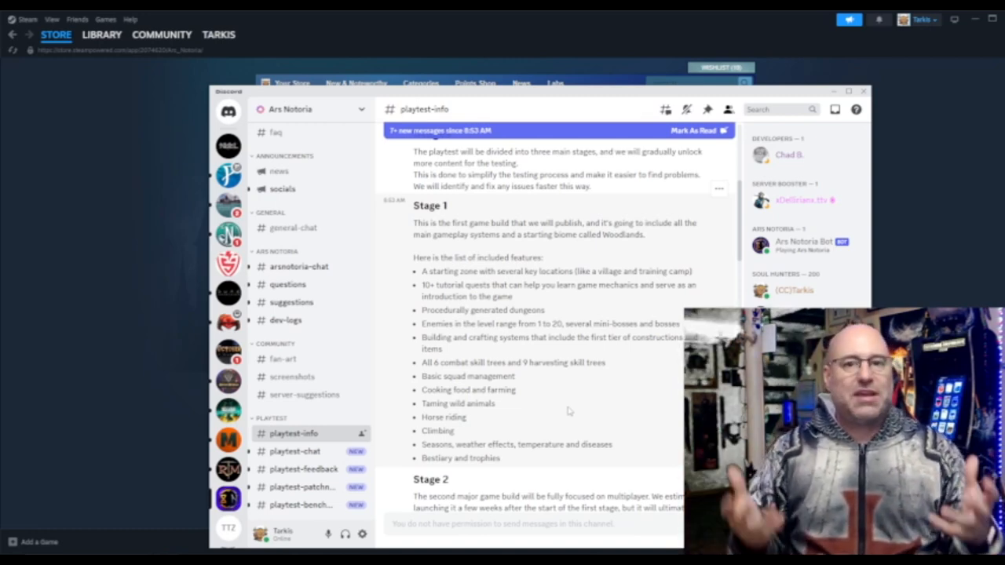
pyautogui.moveTo(557, 399)
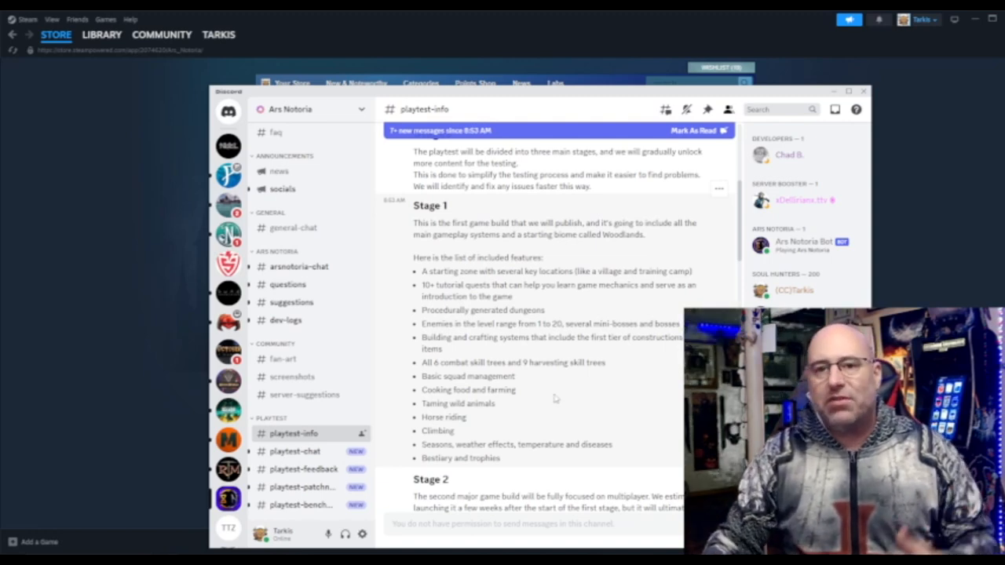
pyautogui.moveTo(544, 432)
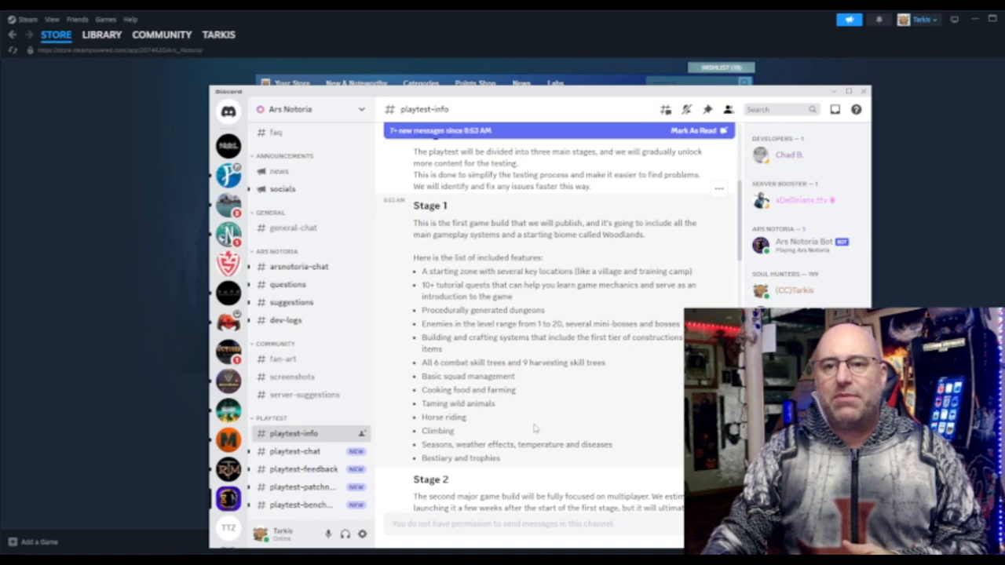
pyautogui.moveTo(530, 414)
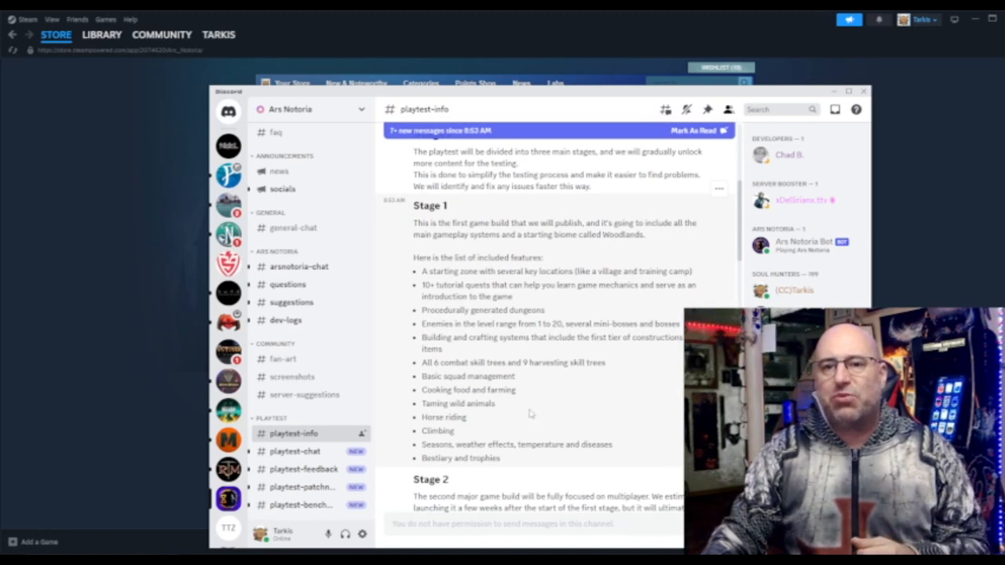
# Scroll past Stage 2 and the Stage 3 additions list to the Timeline heading
pyautogui.scroll(-3)
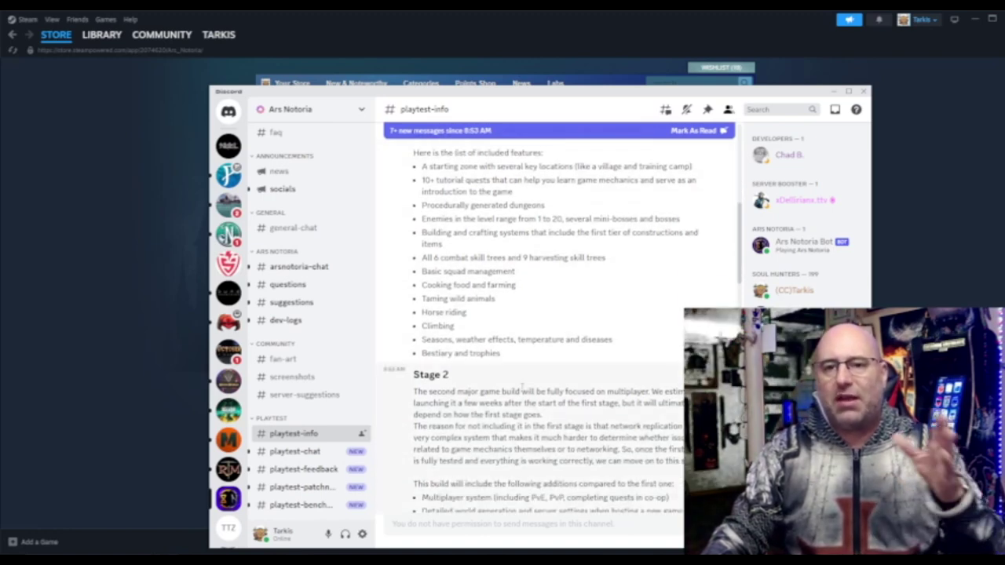
pyautogui.scroll(-3)
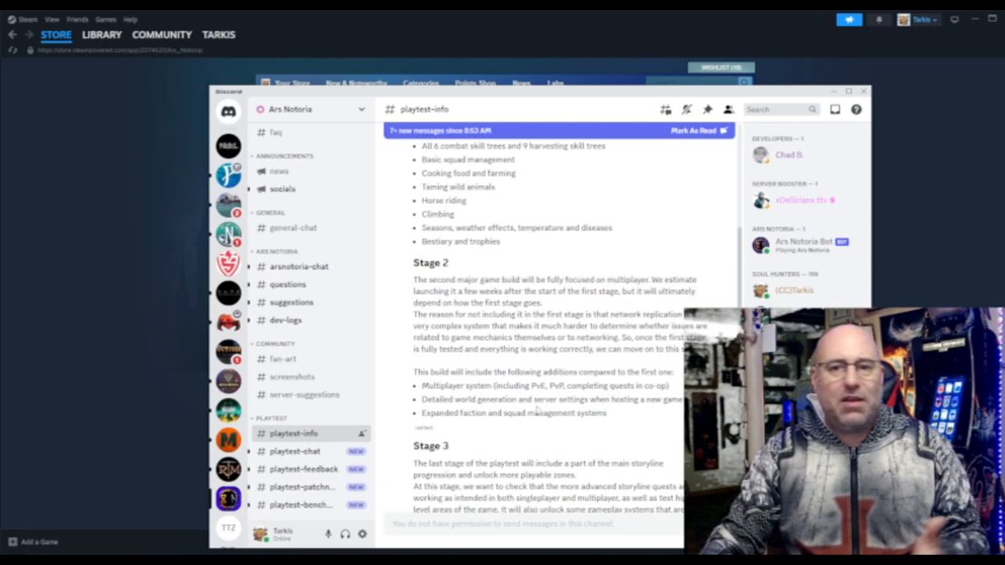
pyautogui.scroll(-3)
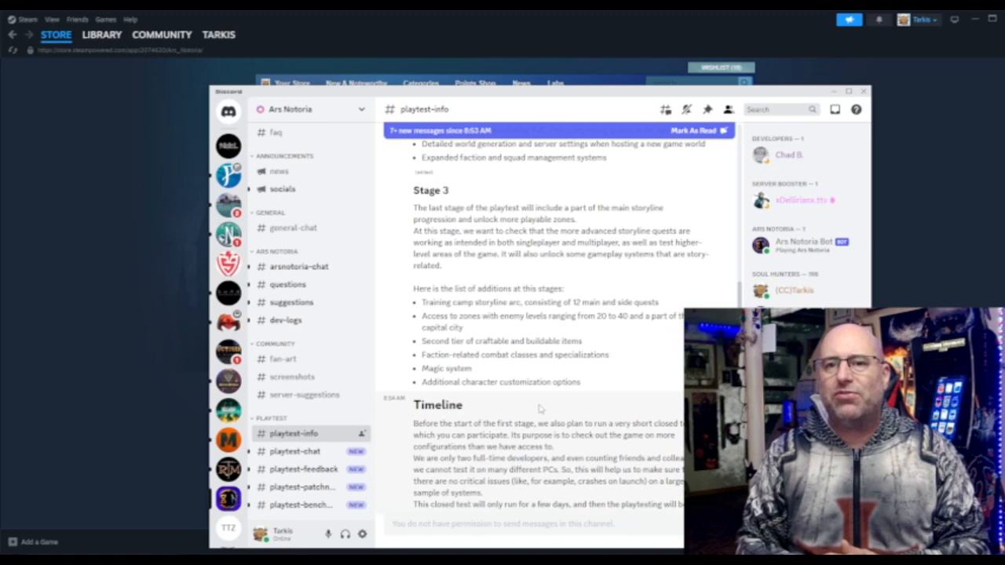
pyautogui.scroll(-3)
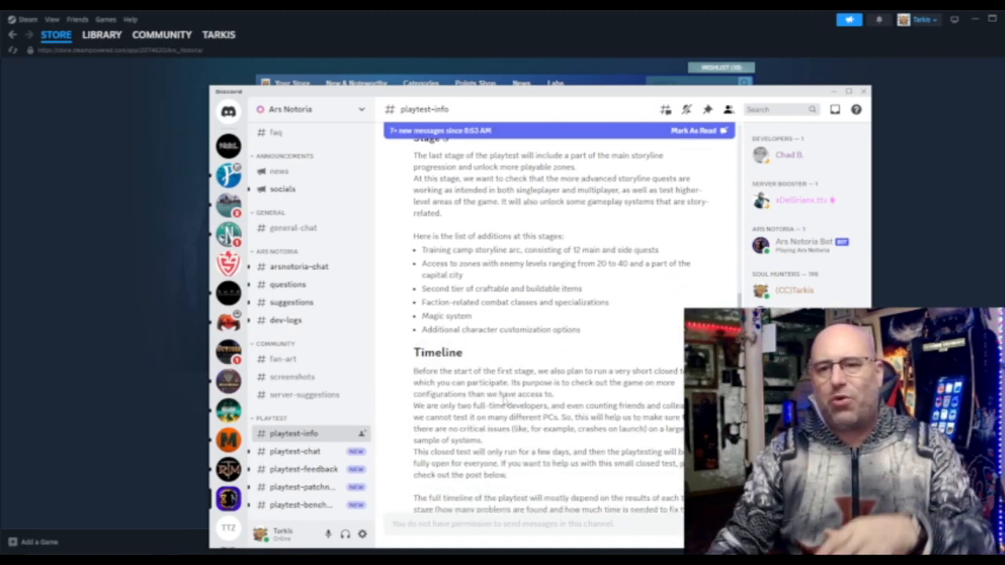
pyautogui.scroll(-3)
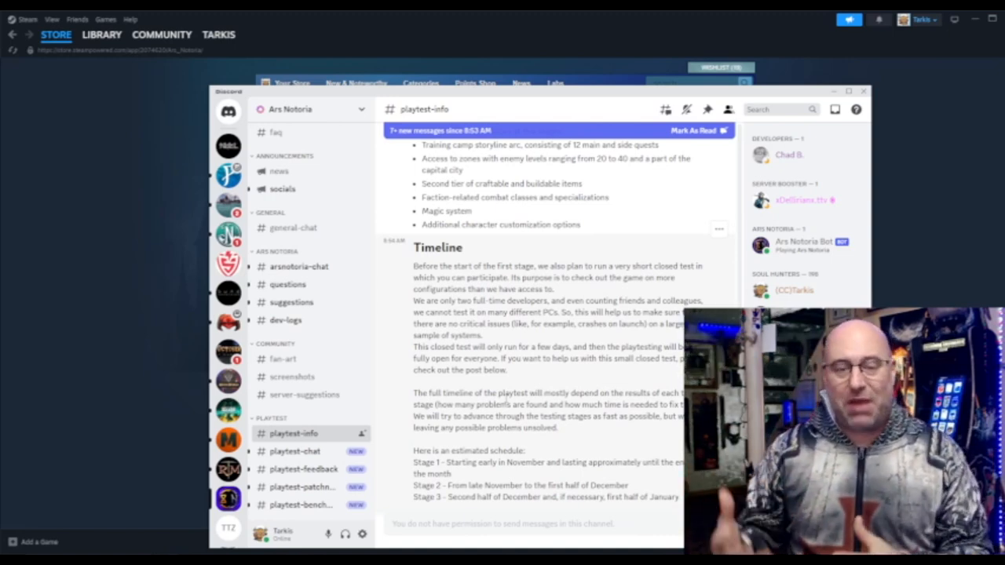
pyautogui.scroll(3)
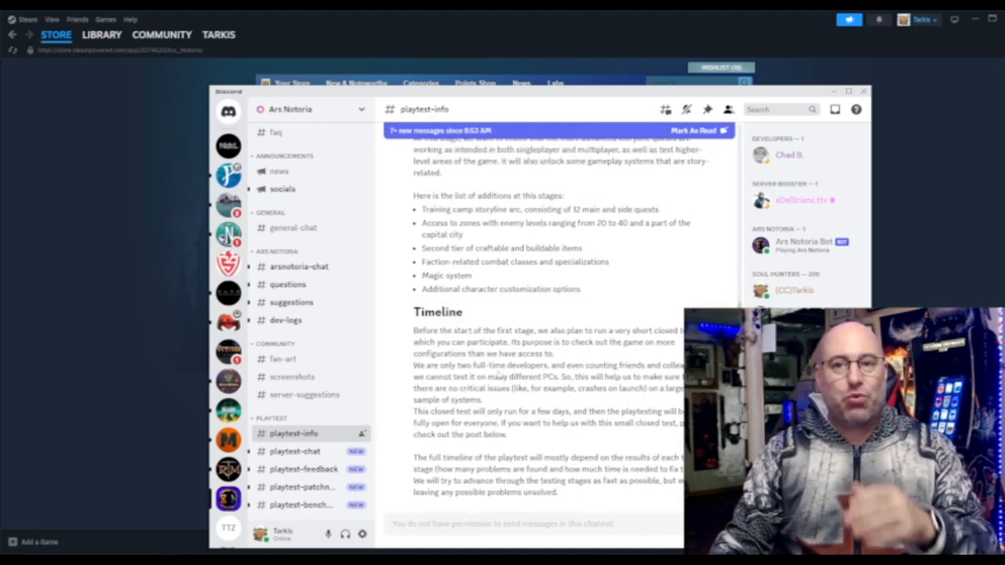
pyautogui.scroll(3)
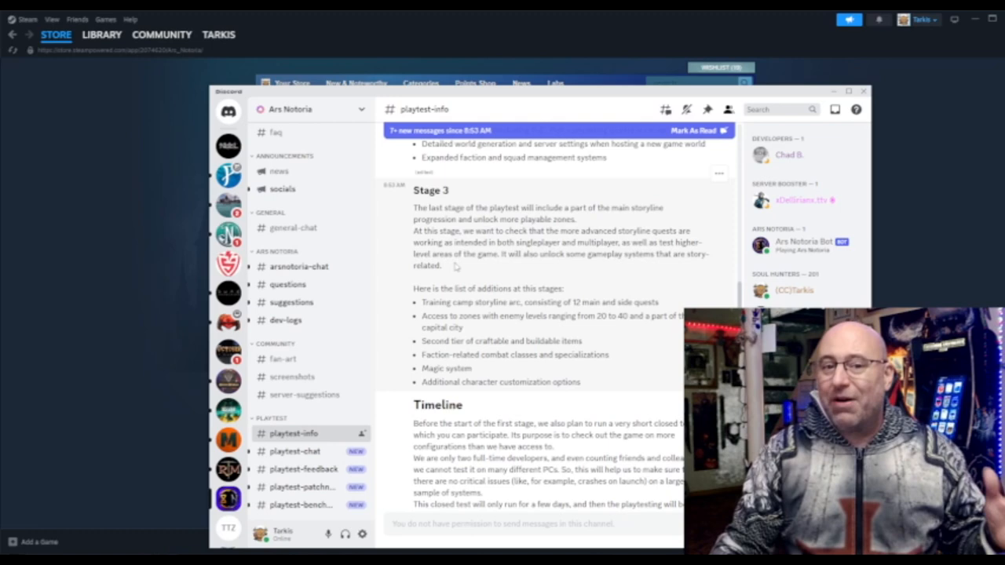
# Scroll back over Stages 1–3, then down to the Save games and Testing notes
pyautogui.scroll(3)
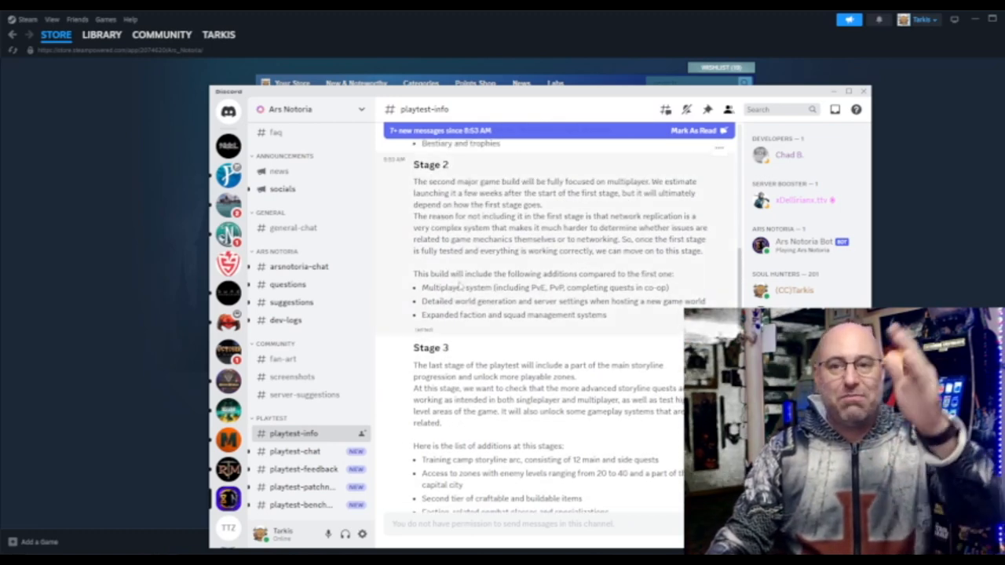
pyautogui.scroll(3)
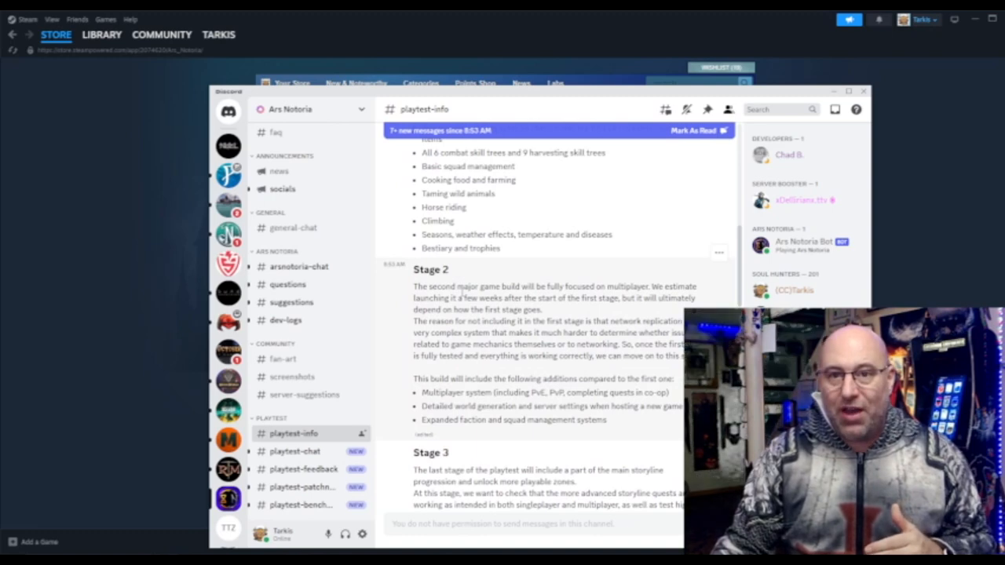
pyautogui.scroll(-3)
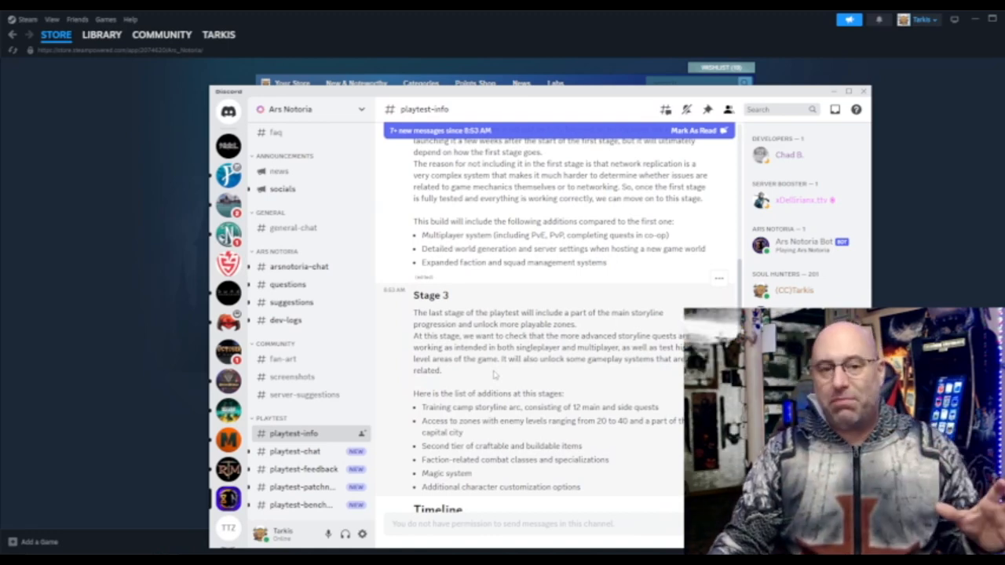
pyautogui.scroll(3)
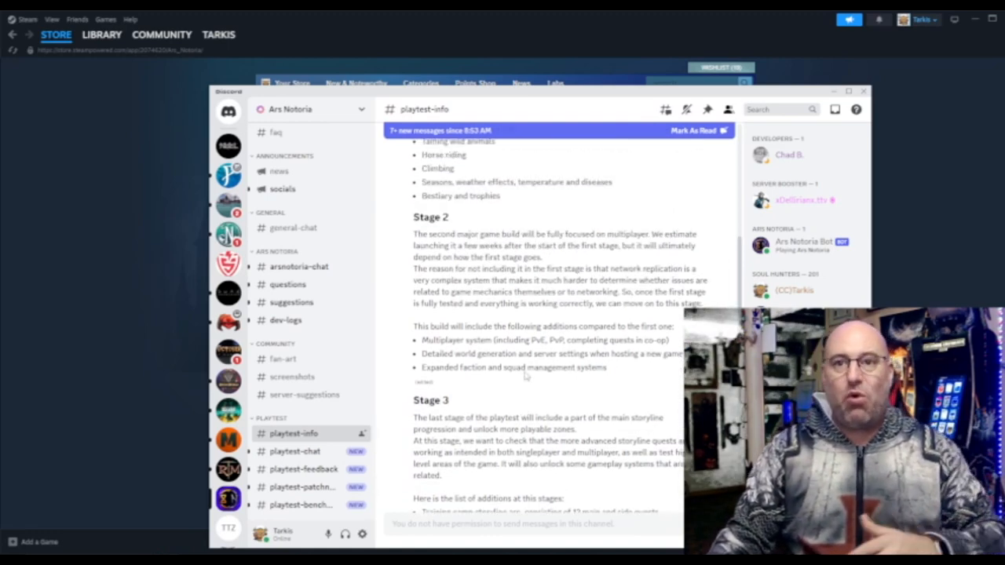
pyautogui.scroll(3)
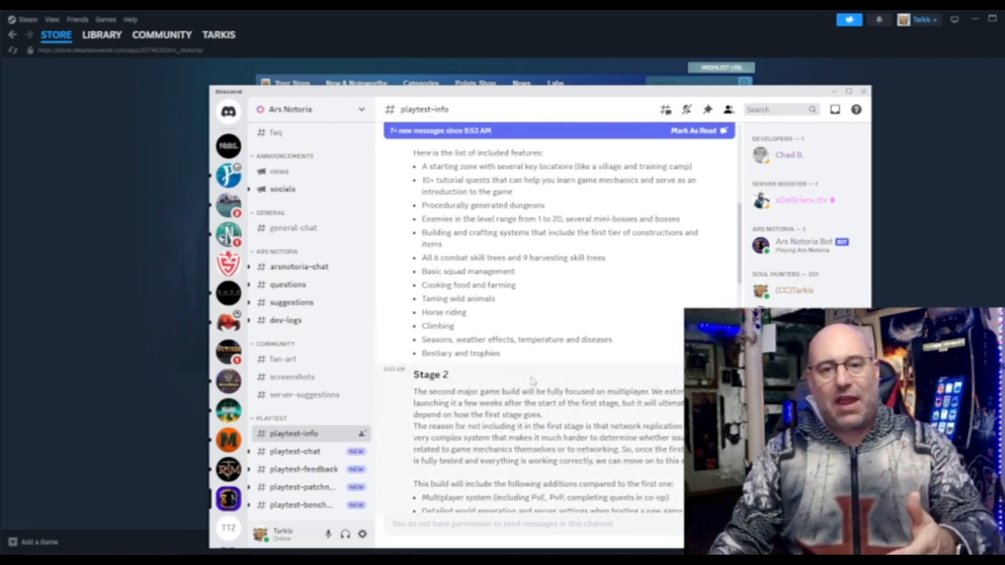
pyautogui.scroll(3)
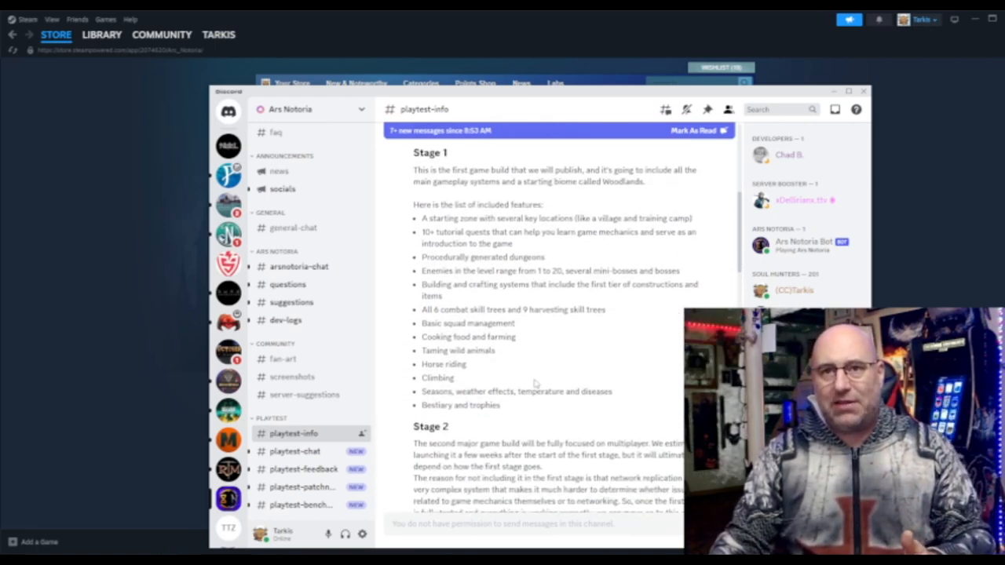
pyautogui.scroll(-3)
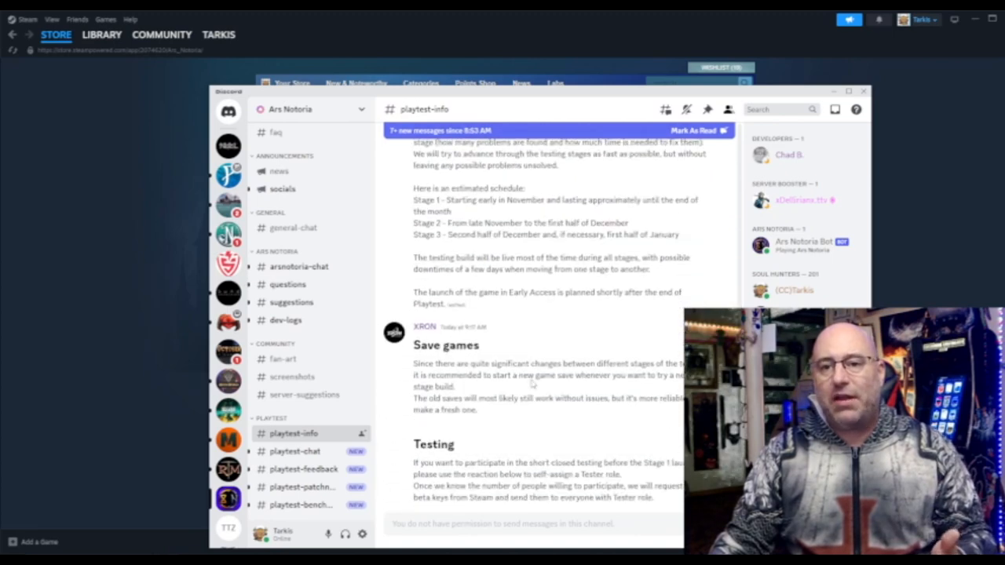
pyautogui.scroll(-3)
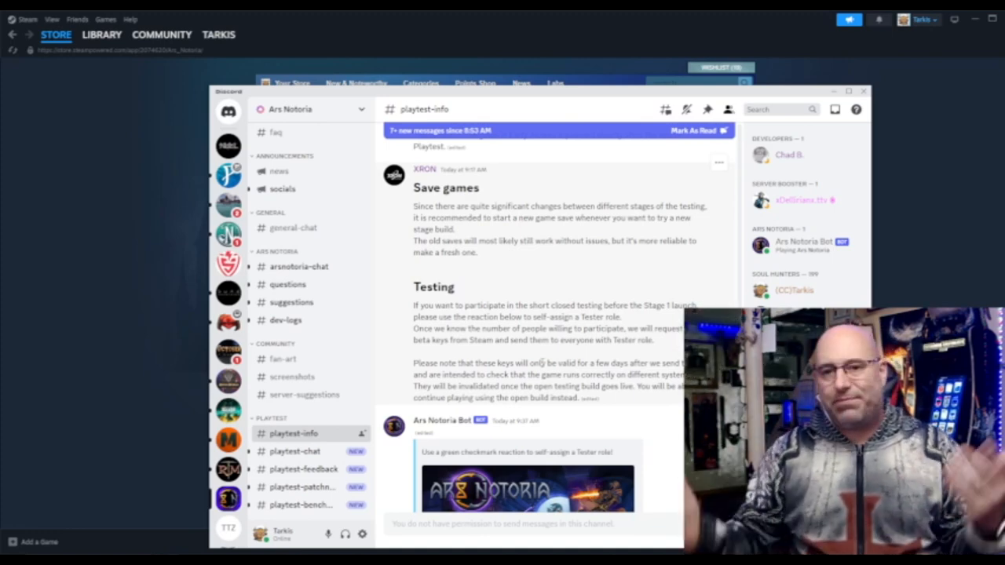
# Glance at the bot's Tester-role post, then switch to the #questions channel
pyautogui.scroll(3)
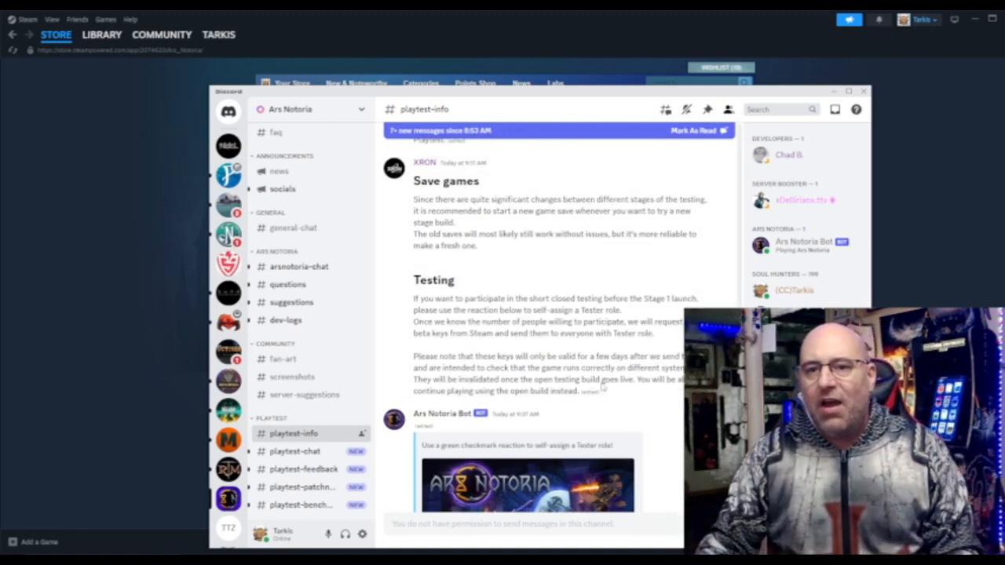
pyautogui.scroll(-3)
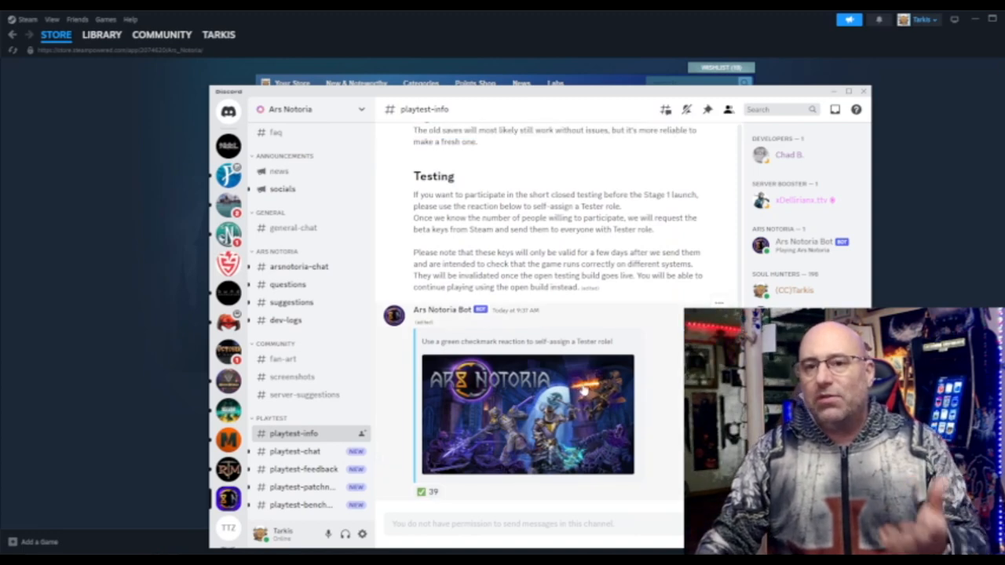
pyautogui.moveTo(589, 402)
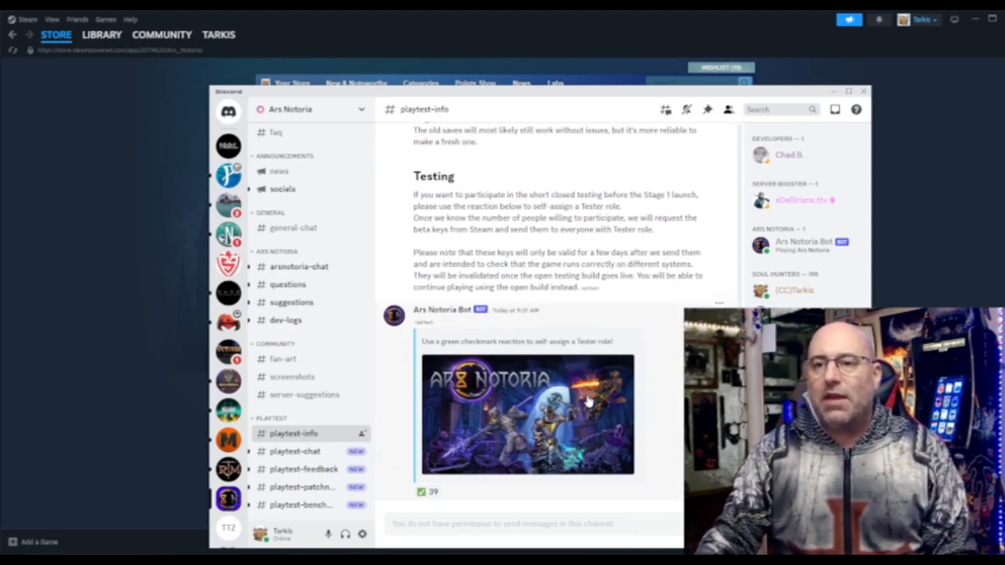
pyautogui.scroll(3)
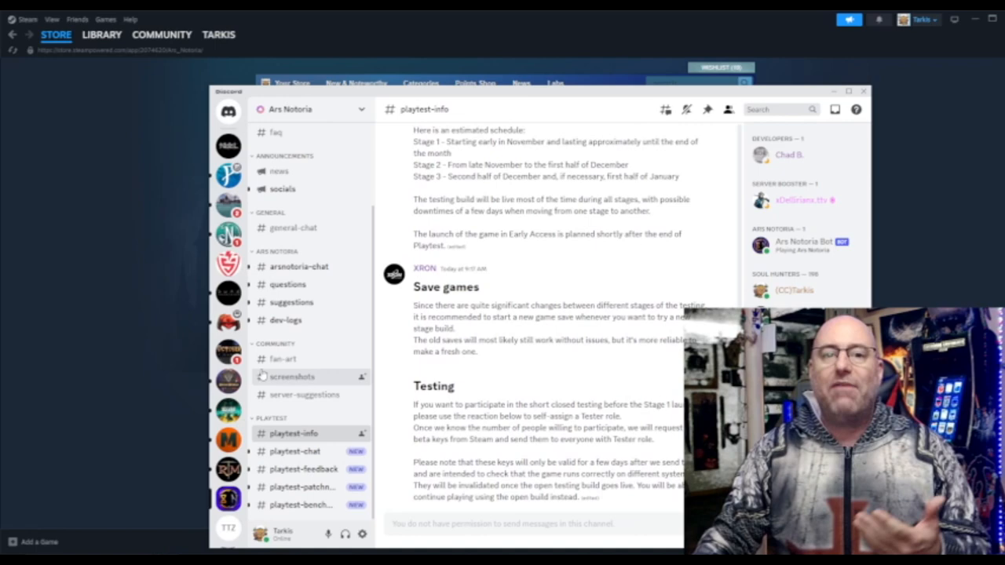
pyautogui.click(288, 284)
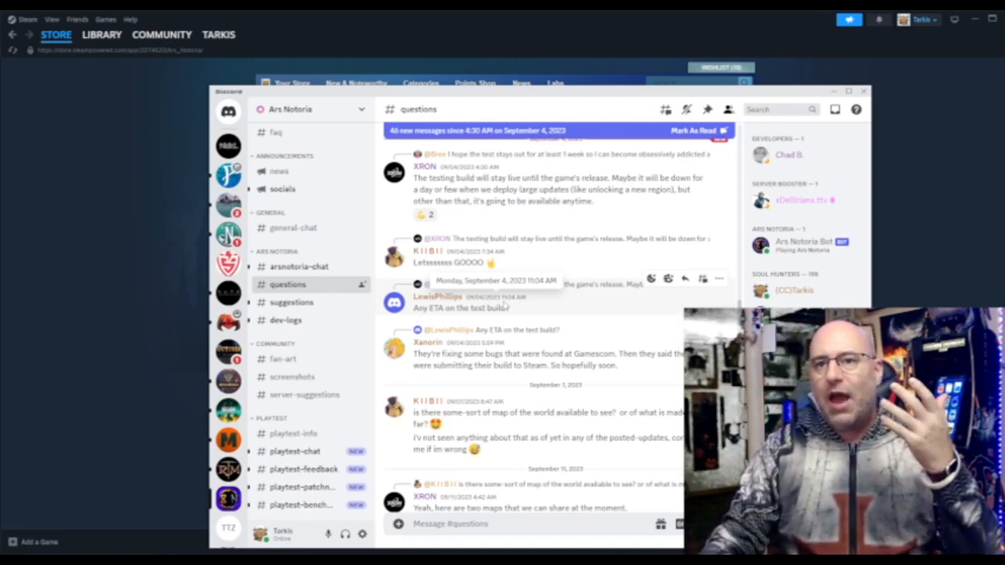
# Scroll #questions past the shared world maps to developer replies on player counts and hosting
pyautogui.scroll(-3)
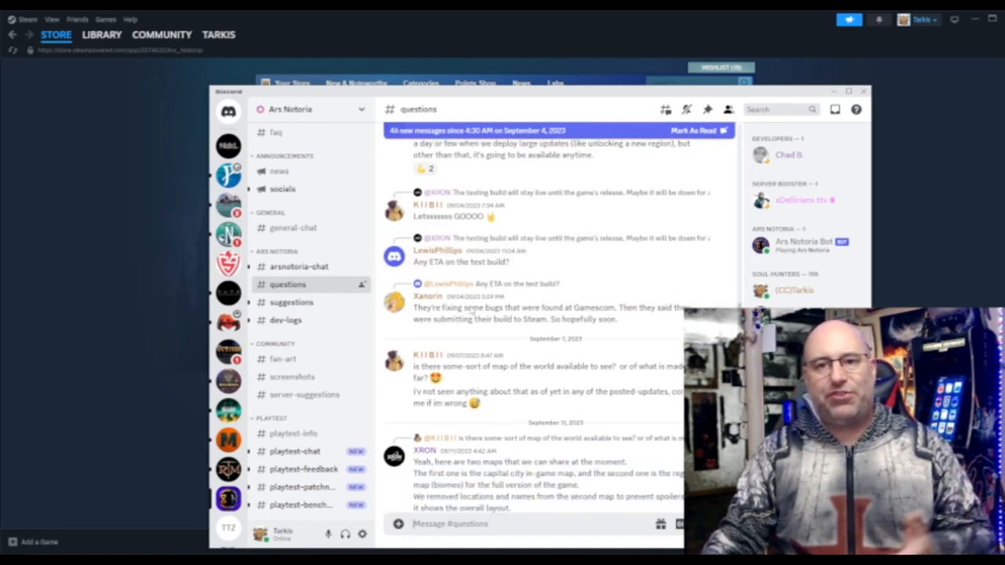
pyautogui.scroll(-3)
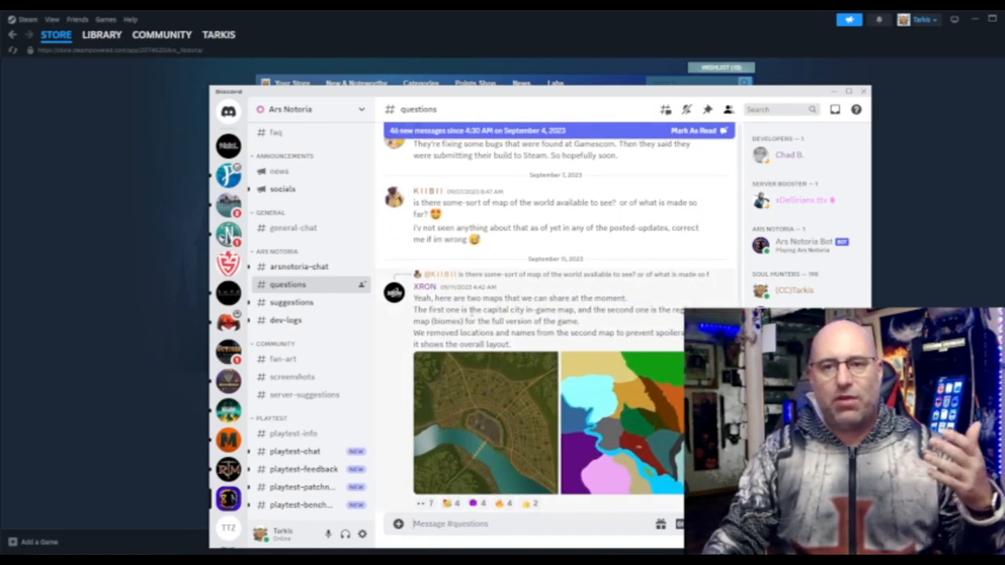
pyautogui.scroll(-3)
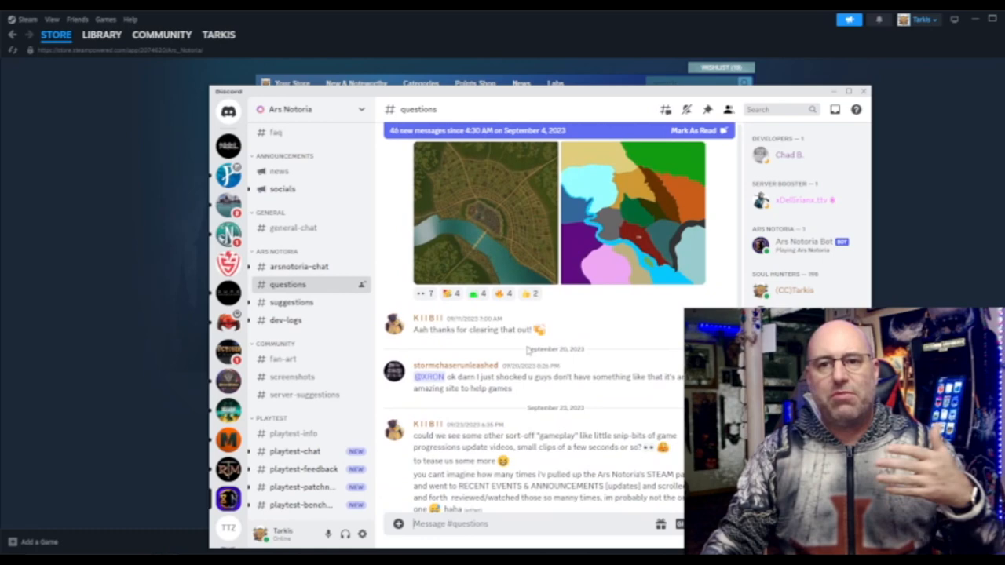
pyautogui.scroll(-3)
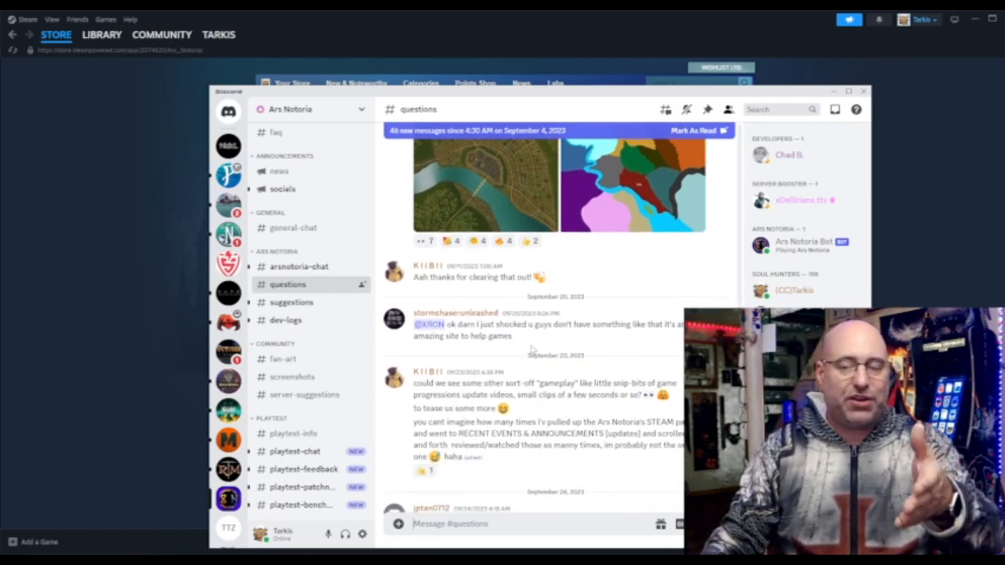
pyautogui.scroll(-3)
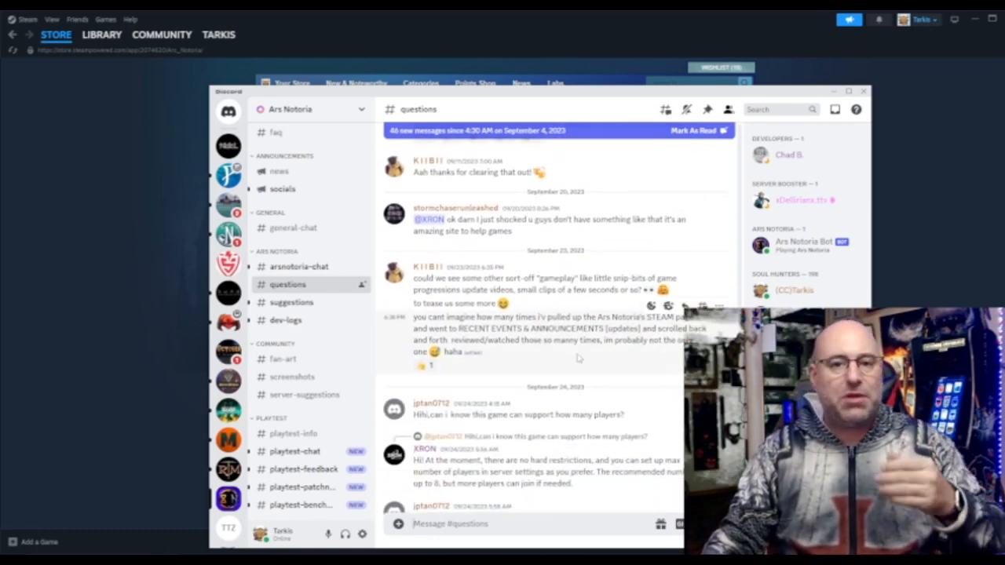
pyautogui.moveTo(602, 377)
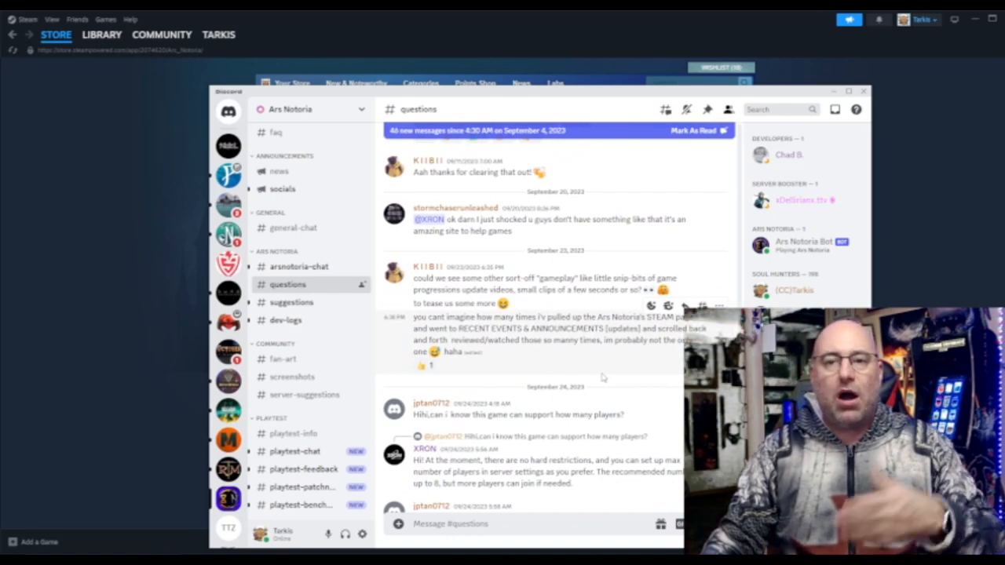
pyautogui.scroll(-3)
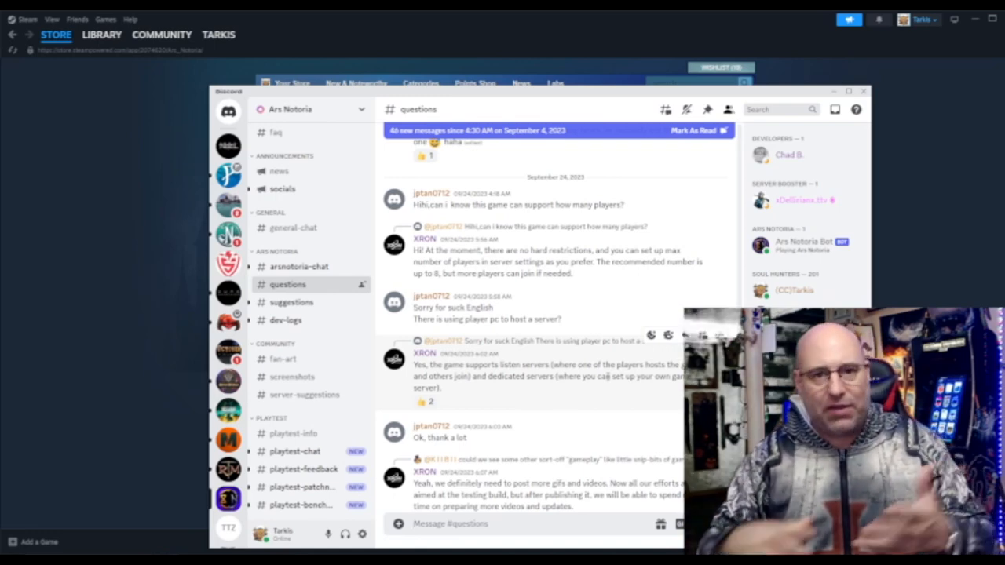
pyautogui.scroll(-3)
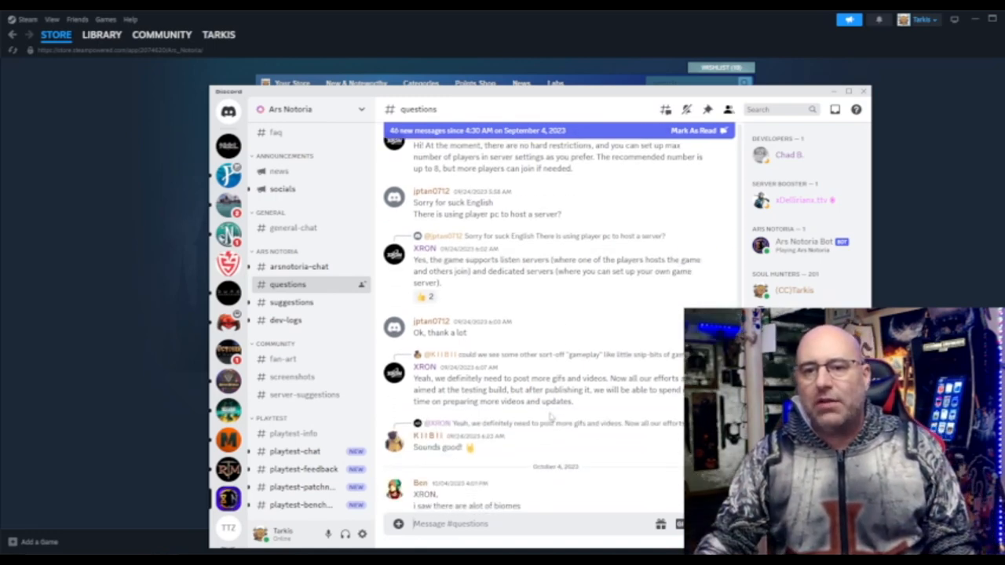
# Scroll to the newest #questions messages, the testing-schedule reply and 2024 release question
pyautogui.scroll(-3)
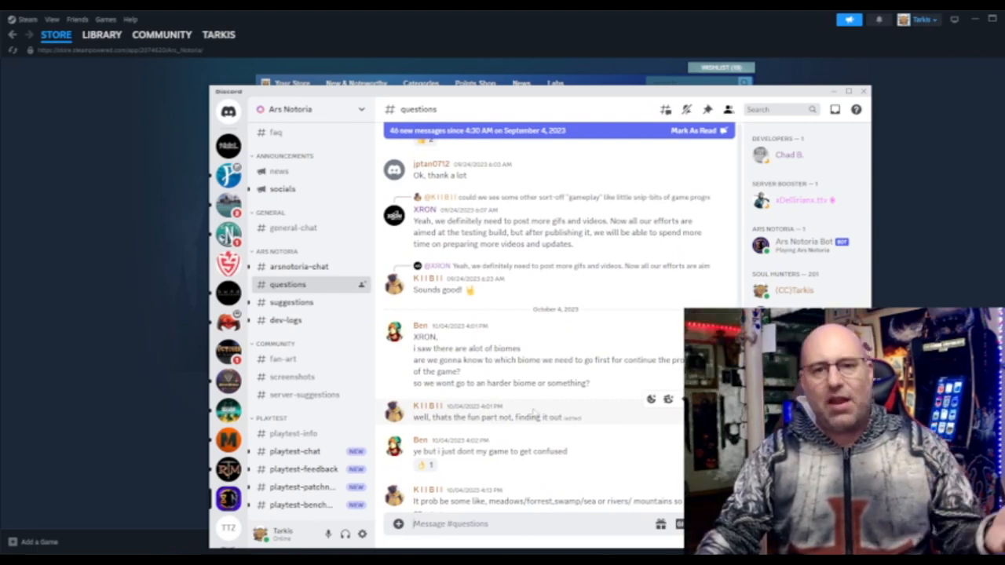
pyautogui.scroll(-3)
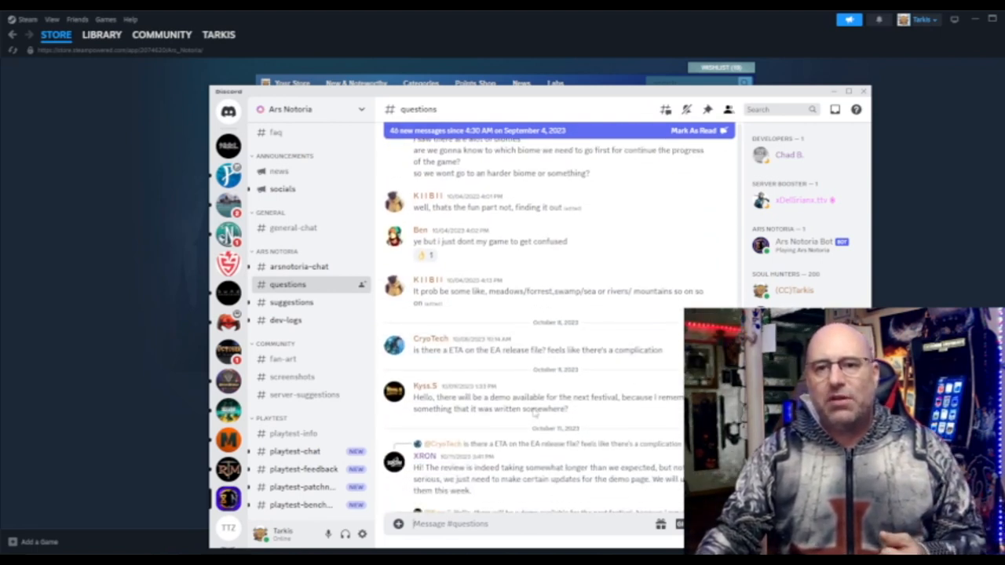
pyautogui.scroll(-3)
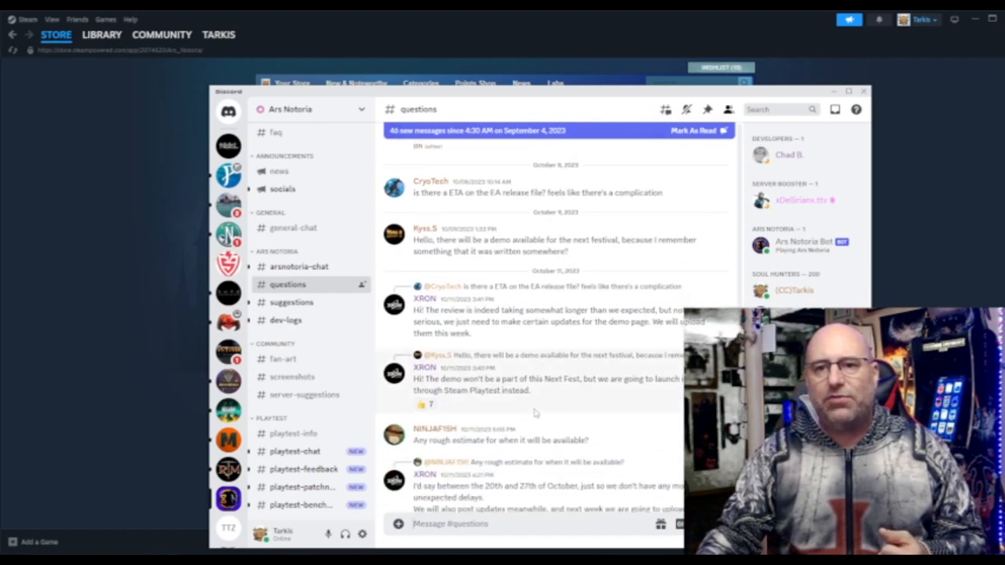
pyautogui.scroll(-3)
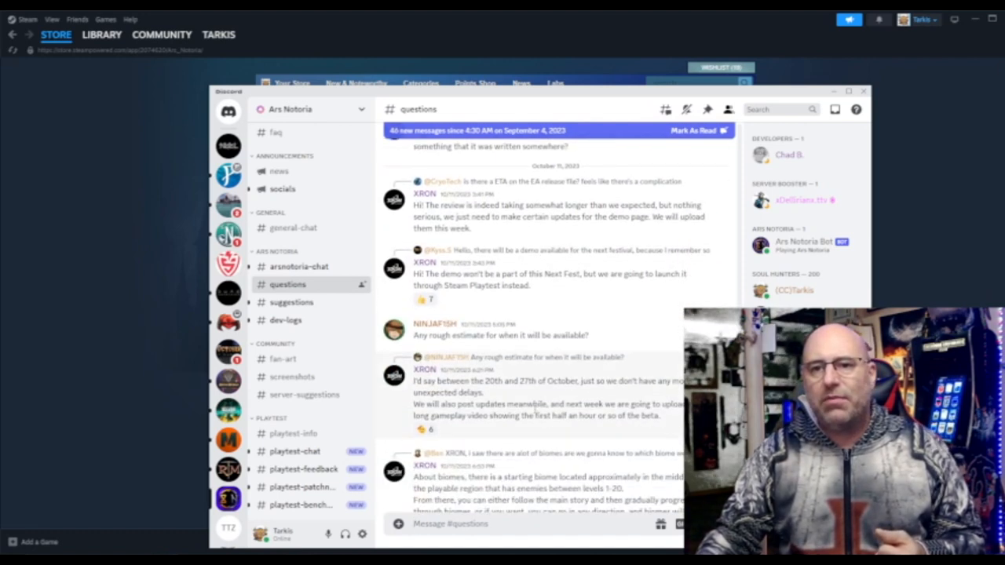
pyautogui.scroll(-3)
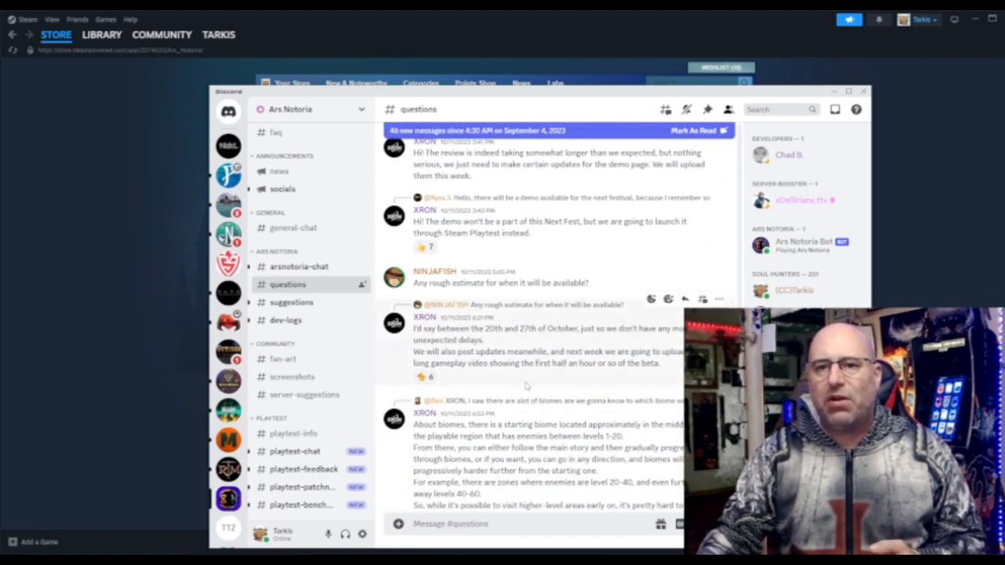
pyautogui.scroll(-3)
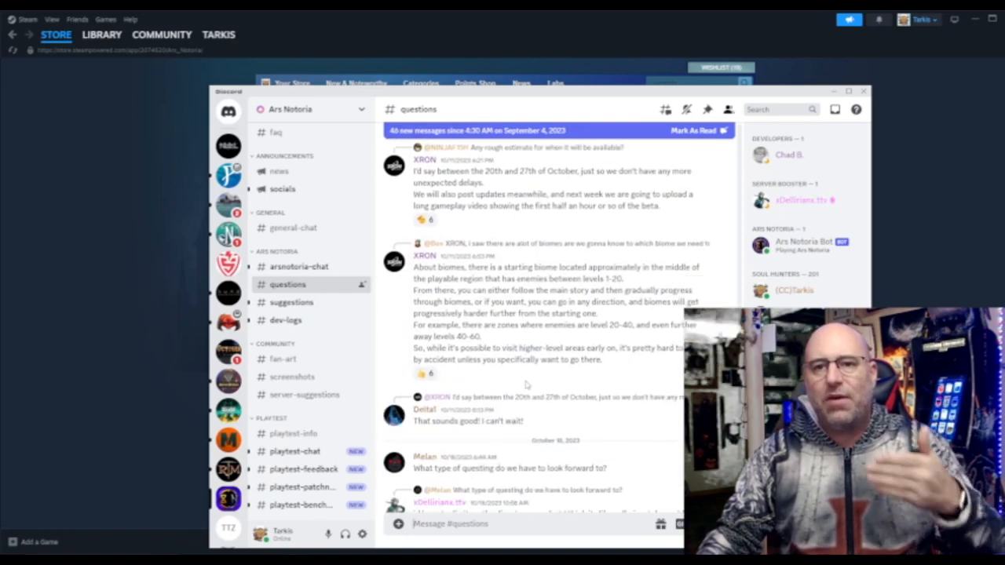
pyautogui.scroll(-3)
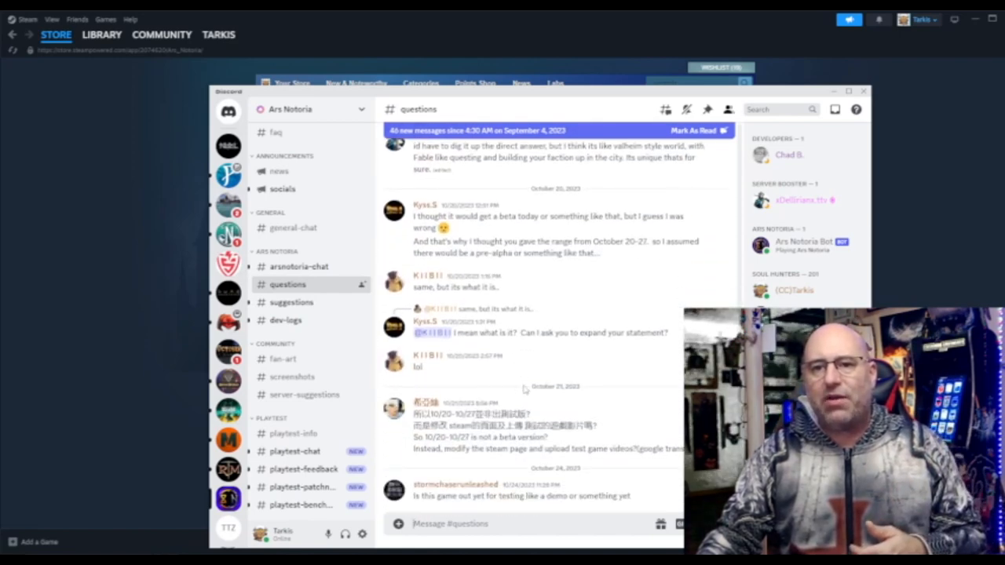
pyautogui.scroll(-3)
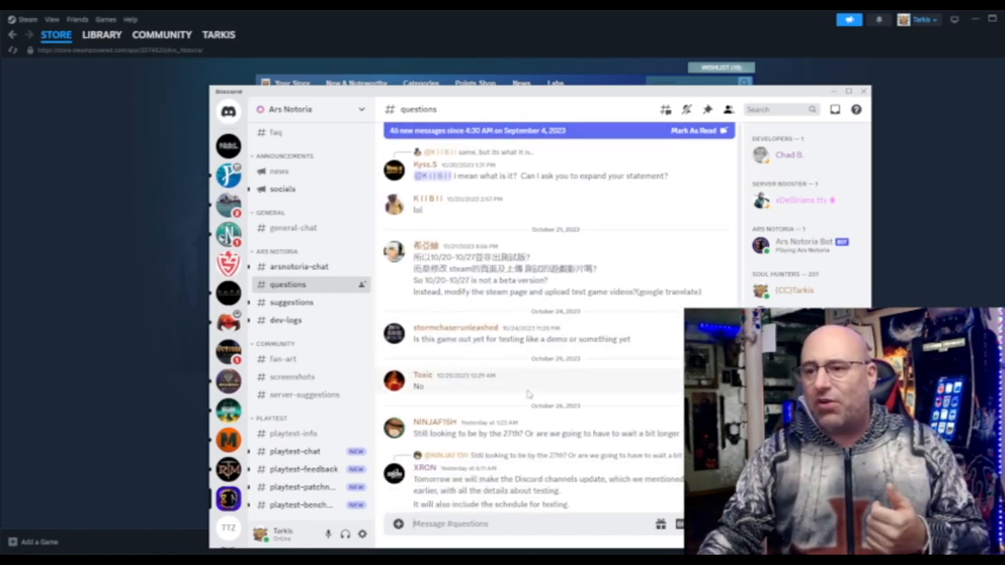
pyautogui.scroll(-3)
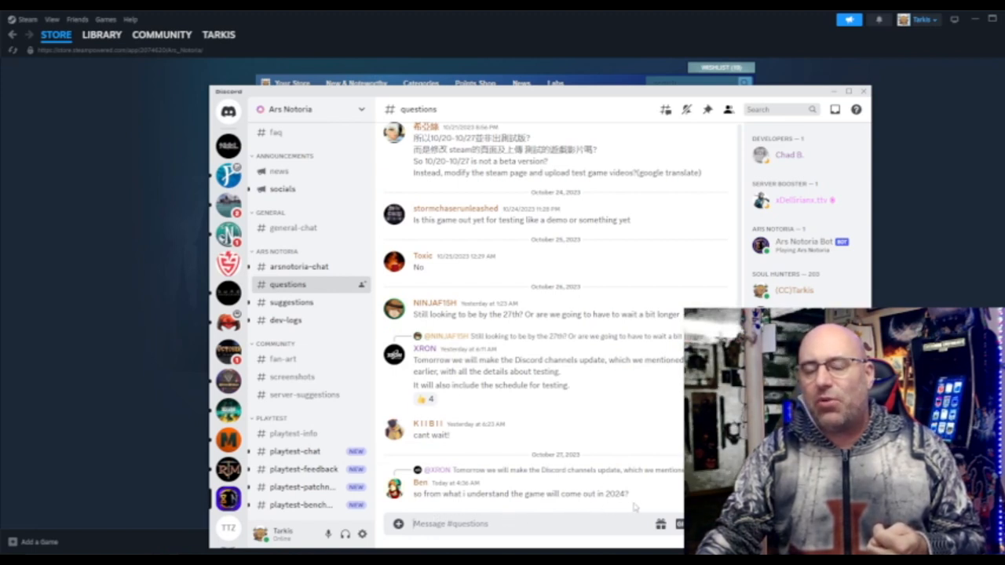
pyautogui.scroll(3)
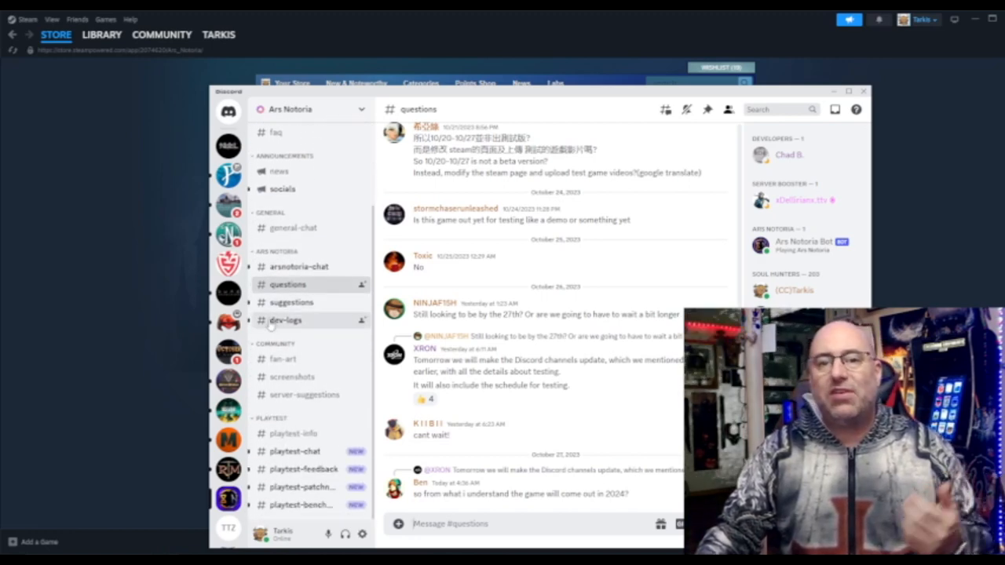
# Open #arsnotoria-chat and scroll down to the playtest milestone congratulations message
pyautogui.click(299, 266)
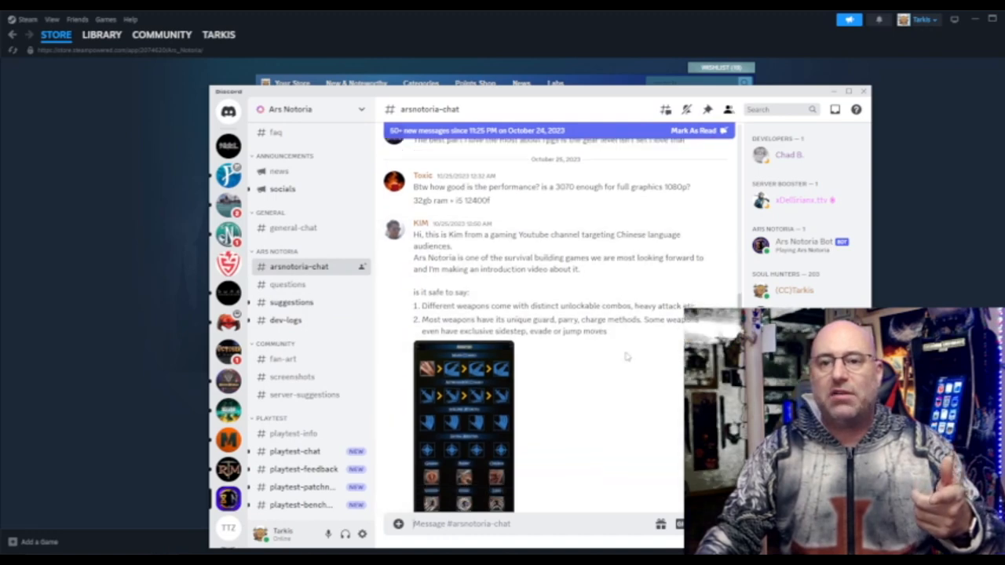
pyautogui.scroll(-3)
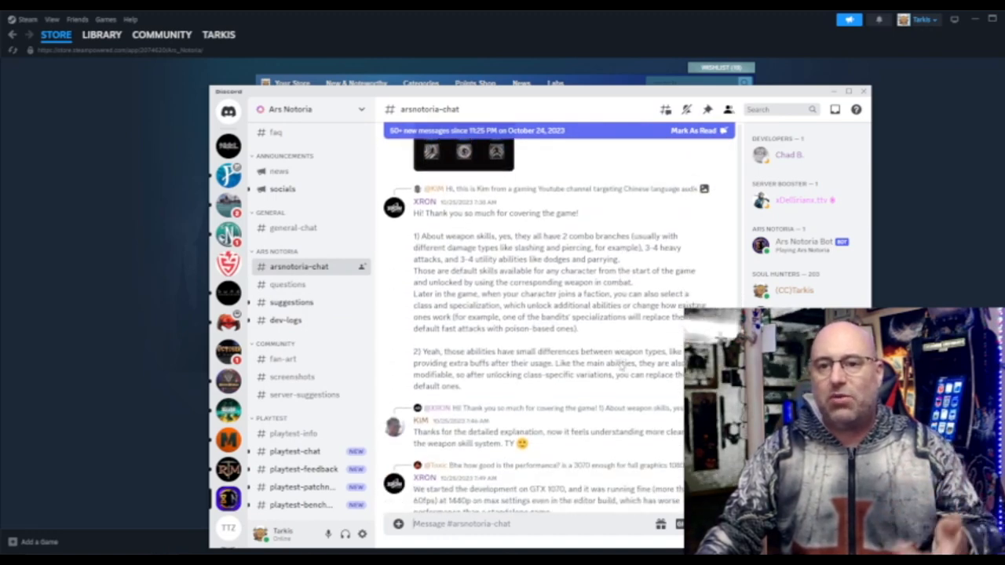
pyautogui.scroll(-3)
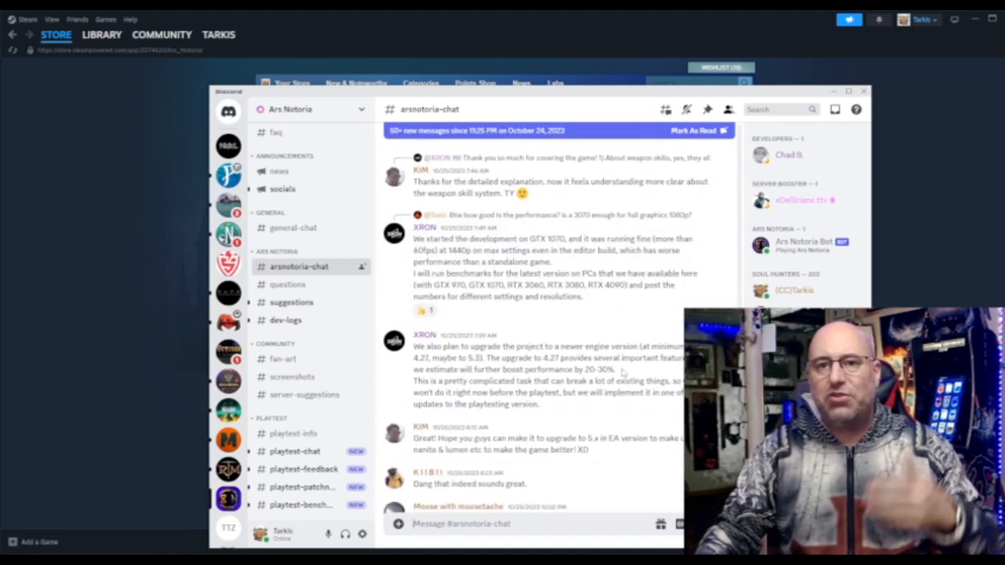
pyautogui.scroll(-3)
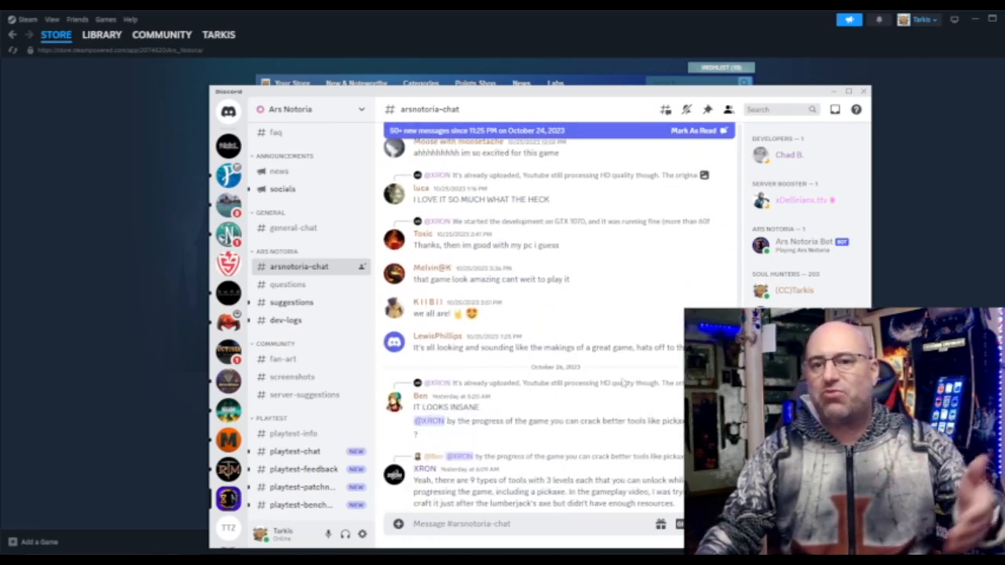
pyautogui.scroll(-3)
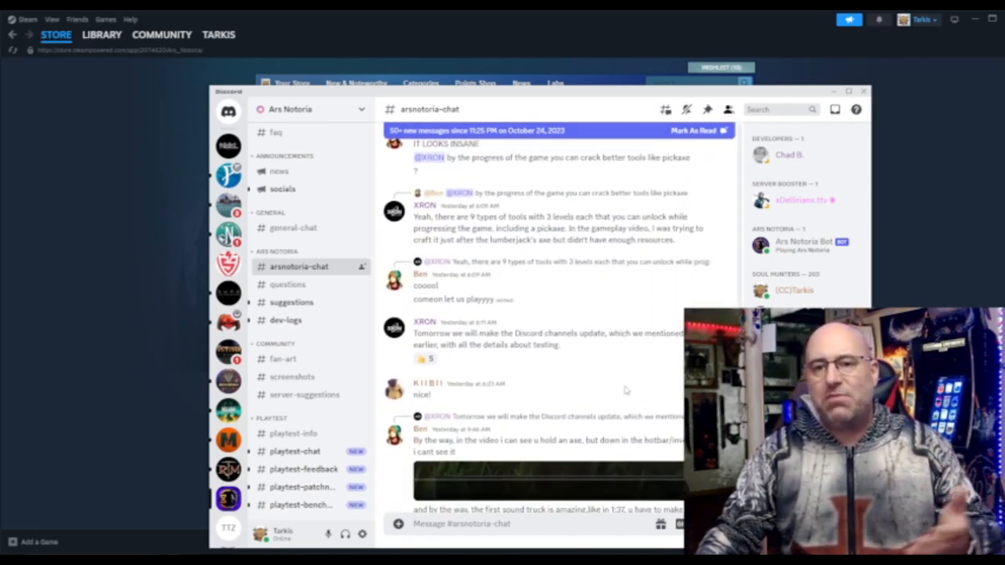
pyautogui.scroll(-3)
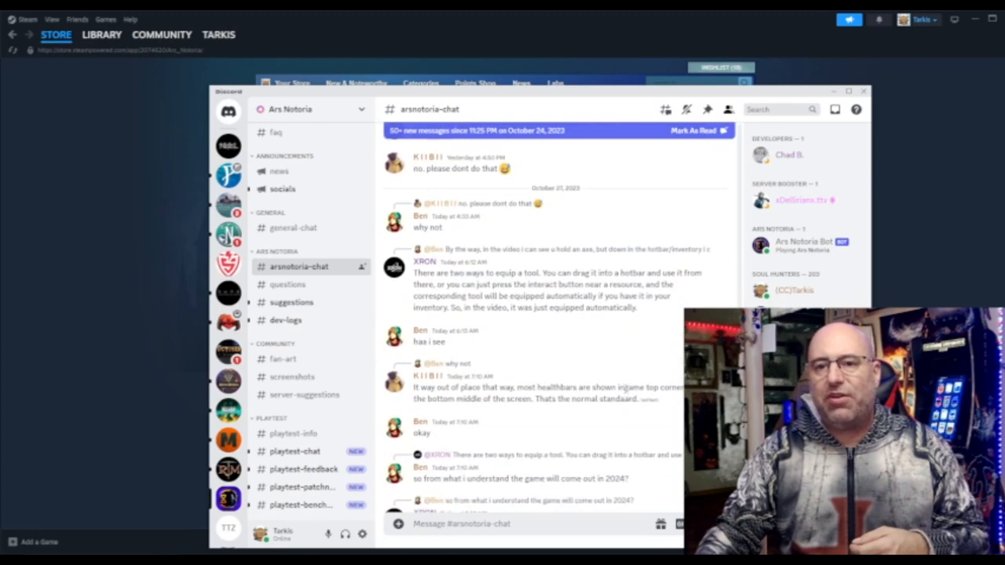
pyautogui.scroll(-3)
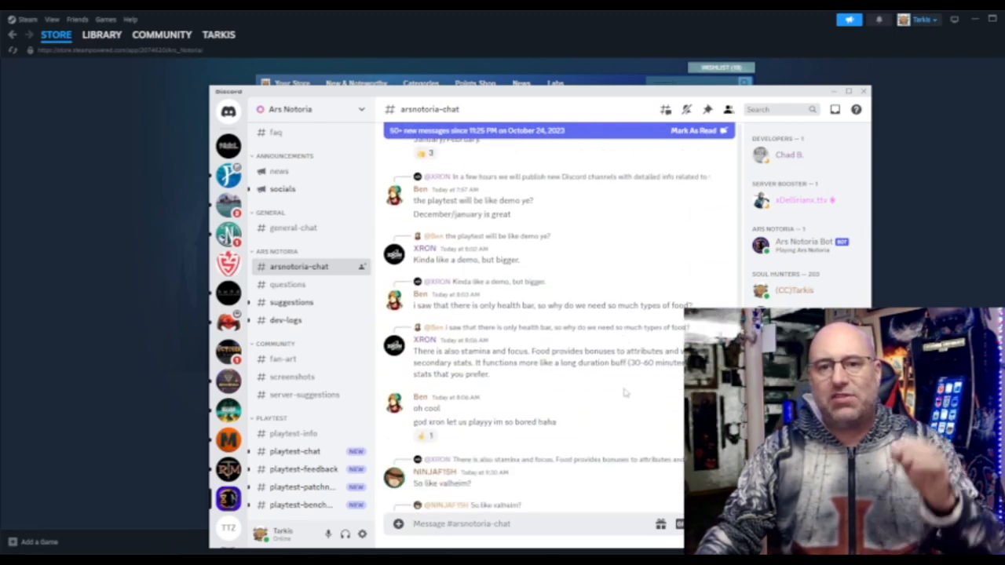
pyautogui.scroll(-3)
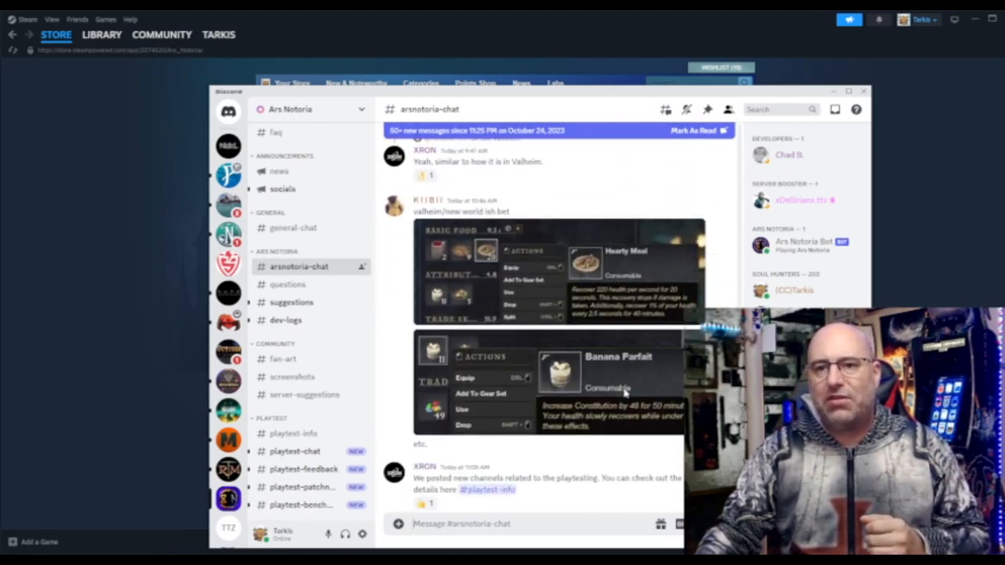
pyautogui.scroll(-3)
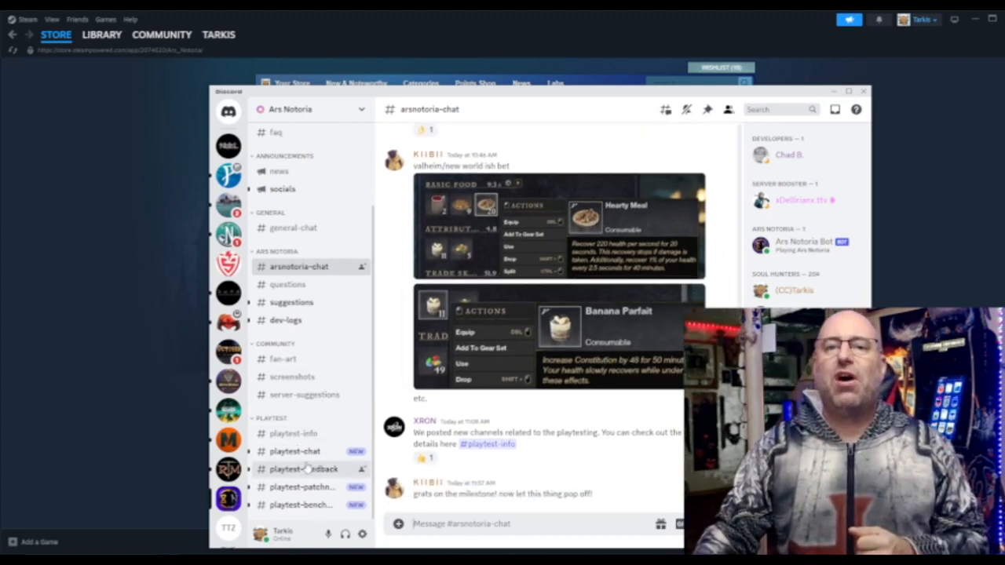
# Open #playtest-chat, scroll up to the channel welcome, then down through the latest replies
pyautogui.click(296, 450)
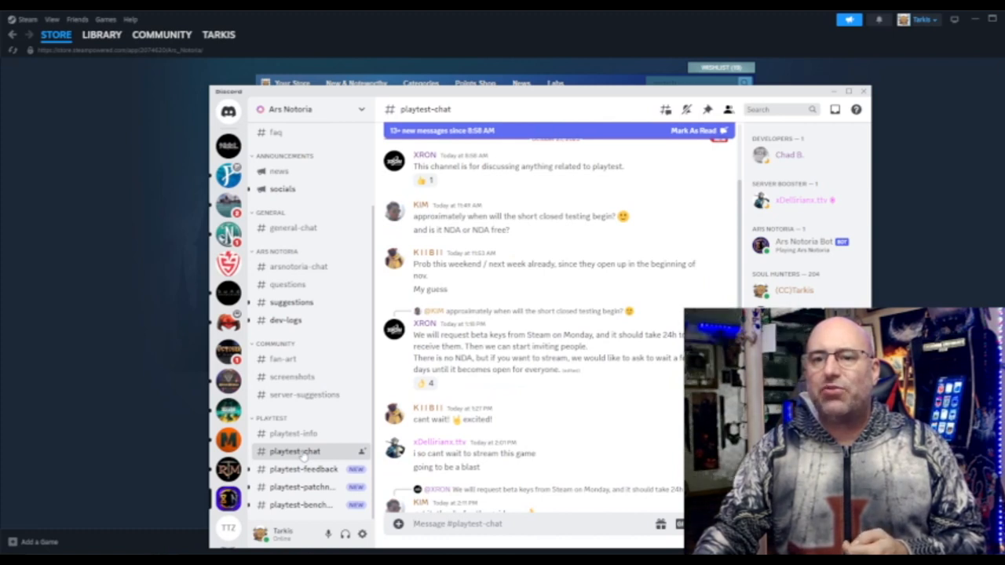
pyautogui.scroll(3)
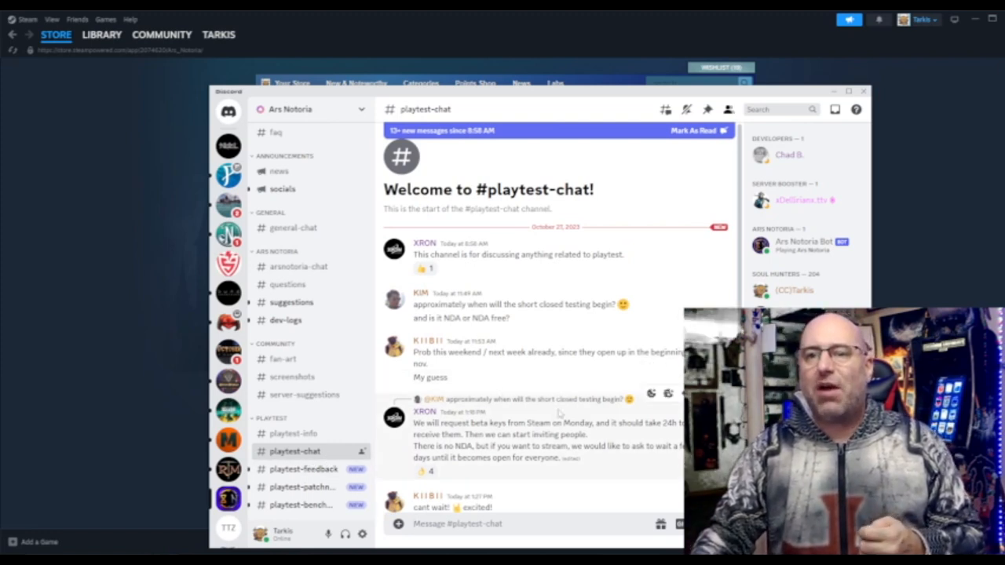
pyautogui.scroll(-3)
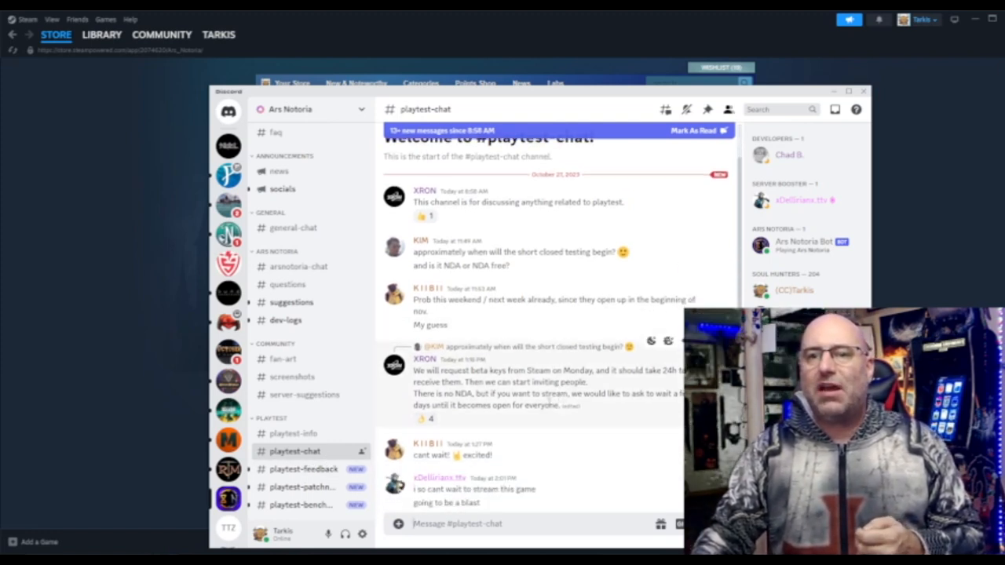
pyautogui.scroll(-3)
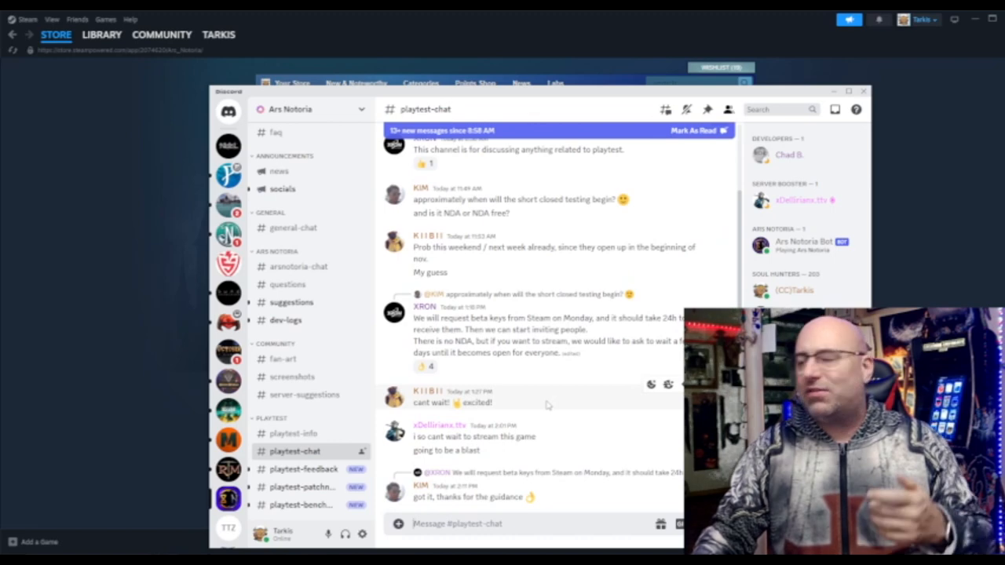
pyautogui.scroll(-3)
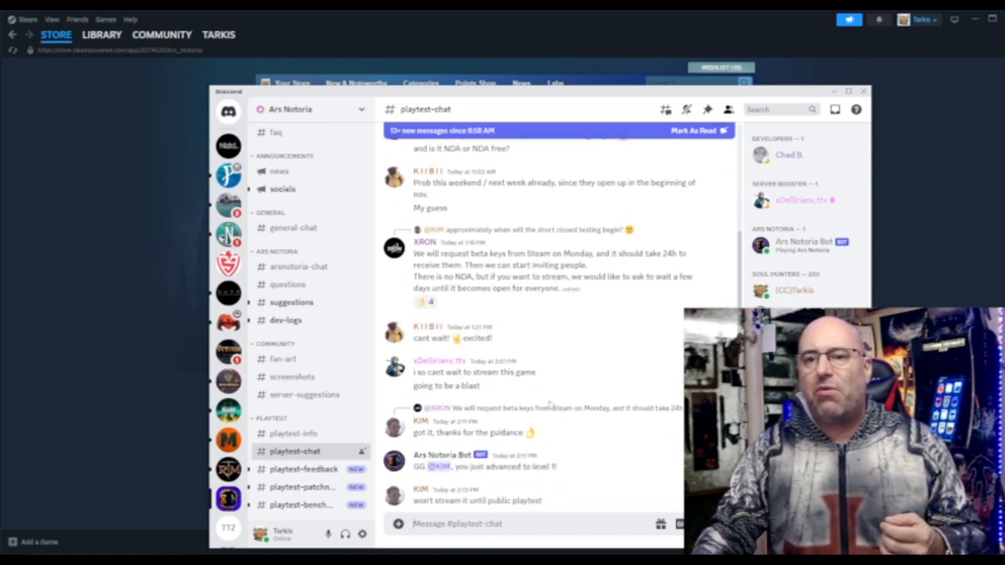
pyautogui.scroll(-3)
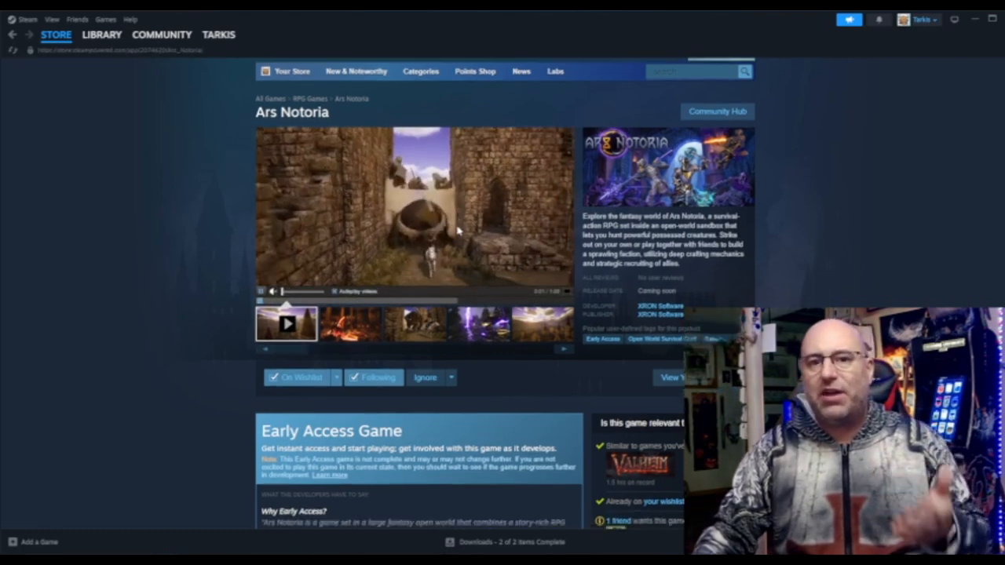
# Scroll the Ars Notoria store page down to Coming soon and announcements, then back up
pyautogui.scroll(-3)
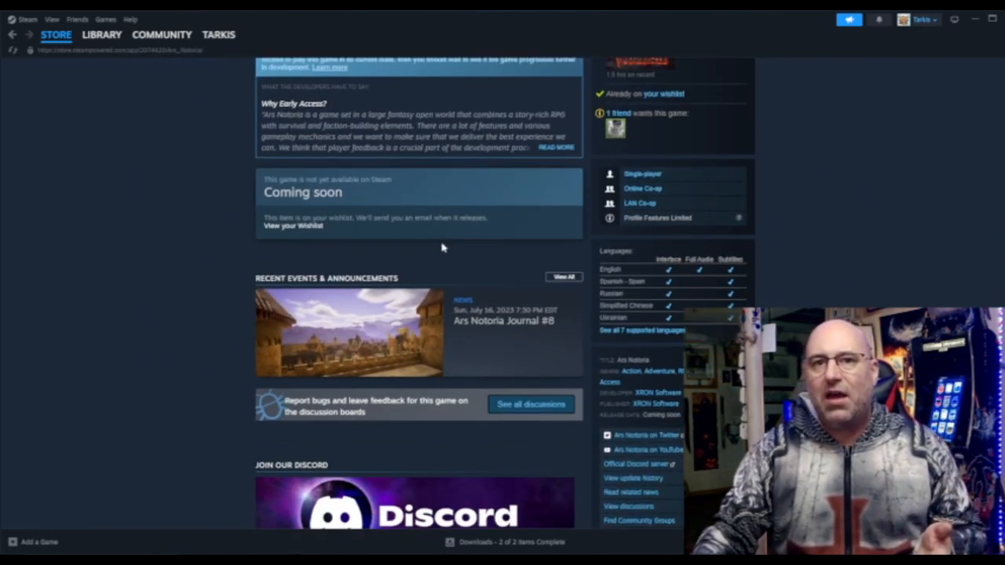
pyautogui.moveTo(441, 247)
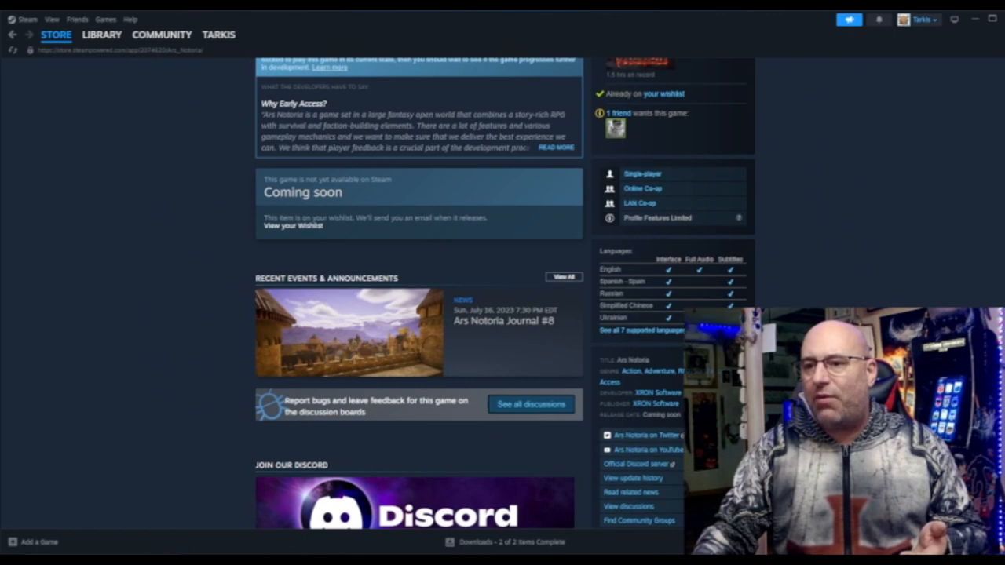
pyautogui.moveTo(142, 252)
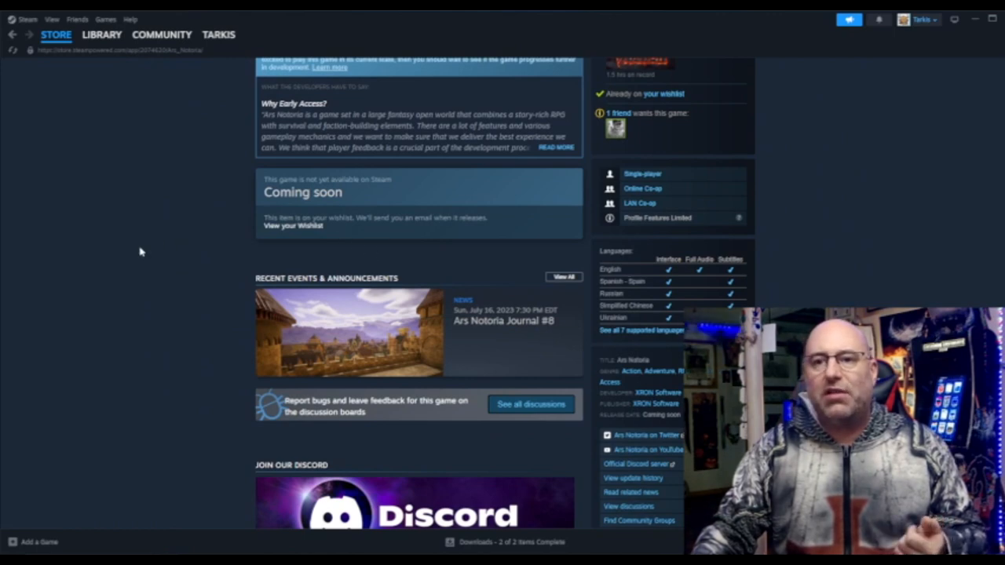
pyautogui.scroll(3)
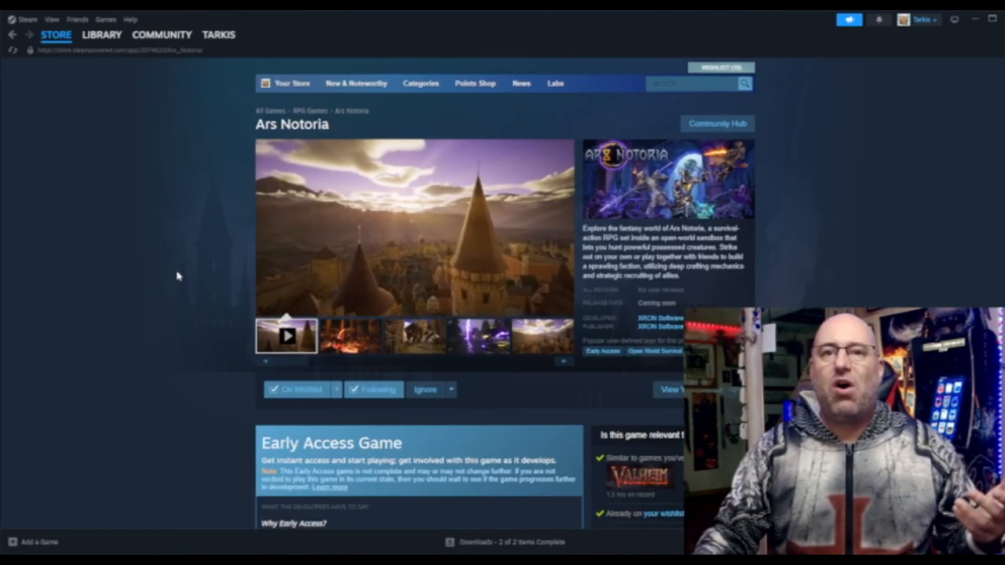